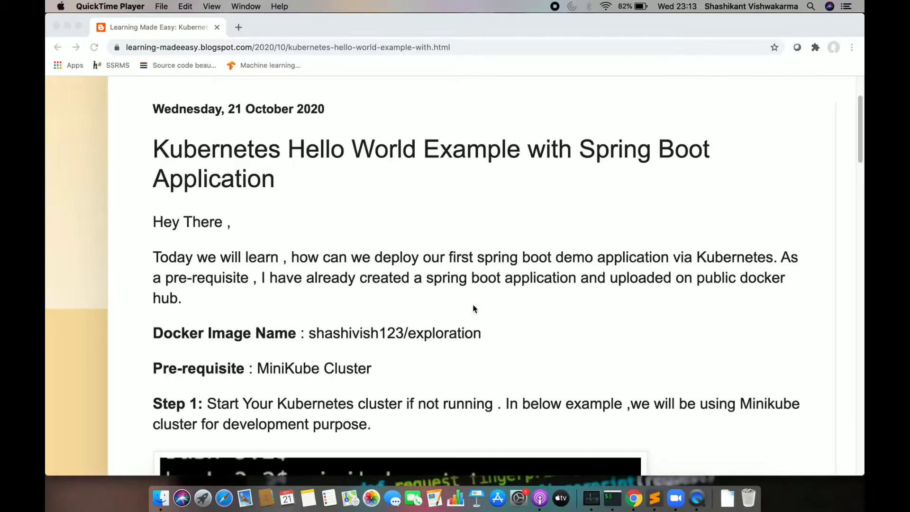
- Clear the mistyped prompt and run minikube status, showing host, kubelet and apiserver Stopped
scroll("down", 3)
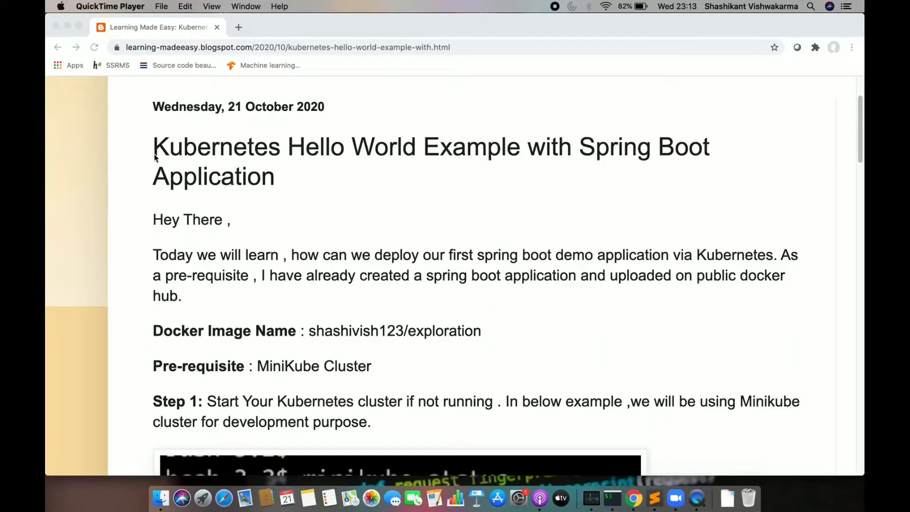
mouse_move(331, 133)
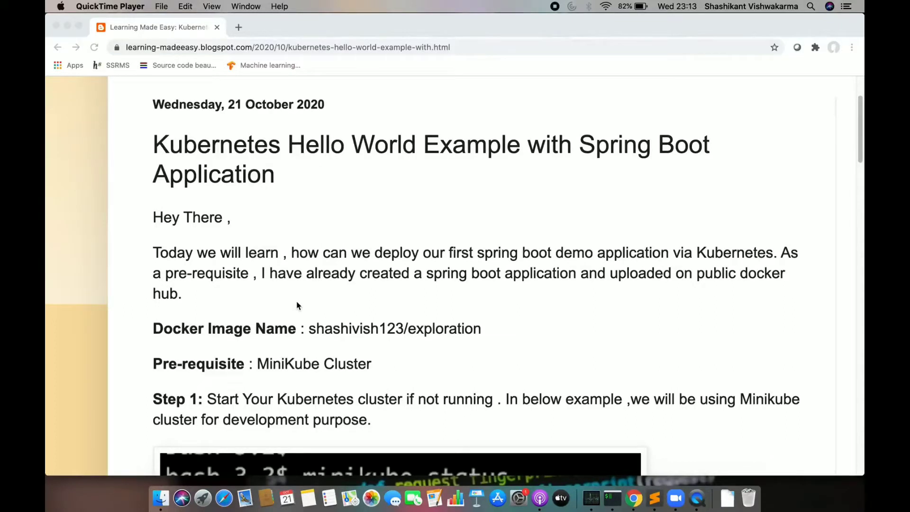
scroll("down", 3)
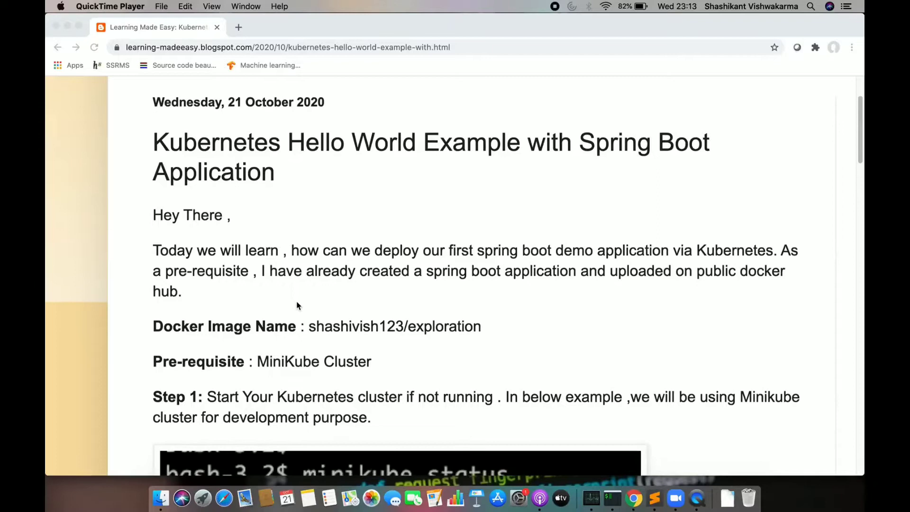
scroll("down", 3)
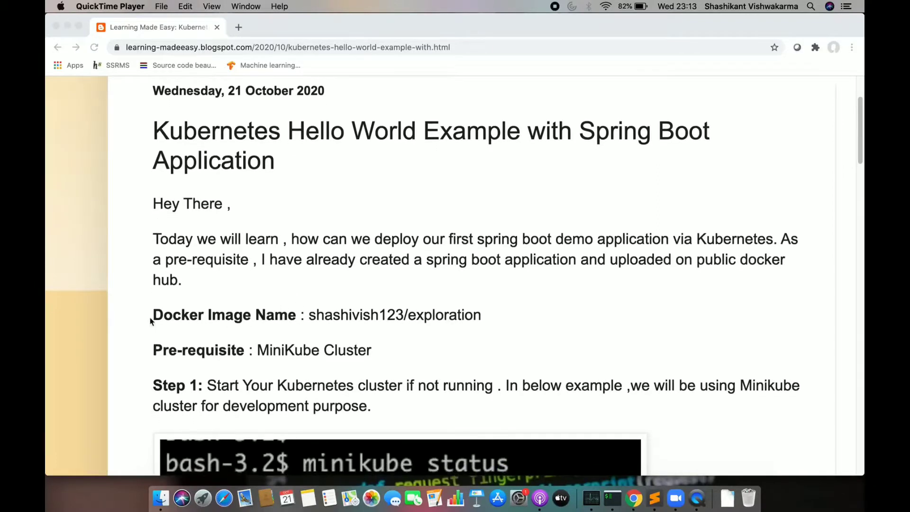
mouse_move(339, 230)
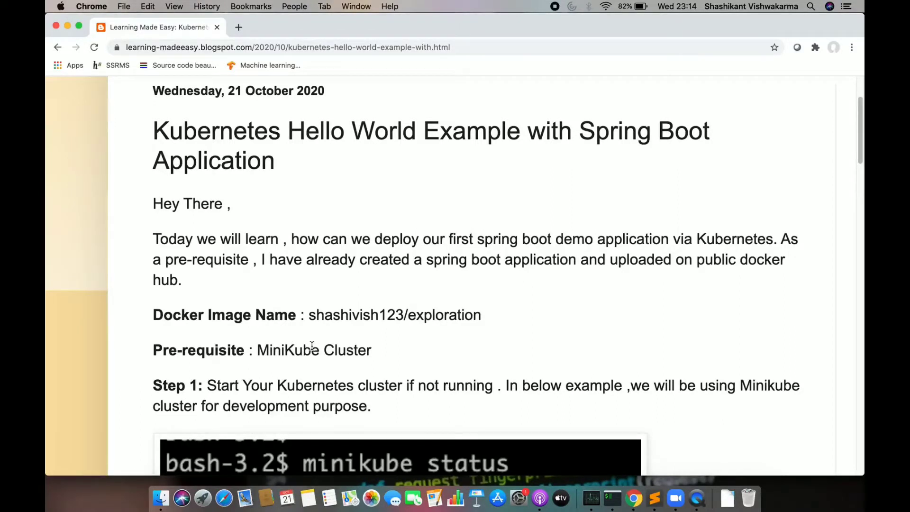
scroll("down", 3)
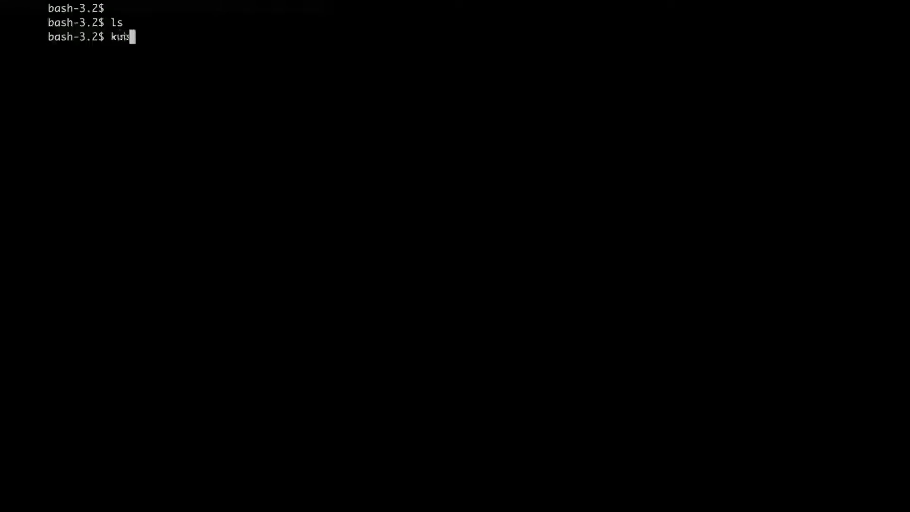
key("ctrl+u")
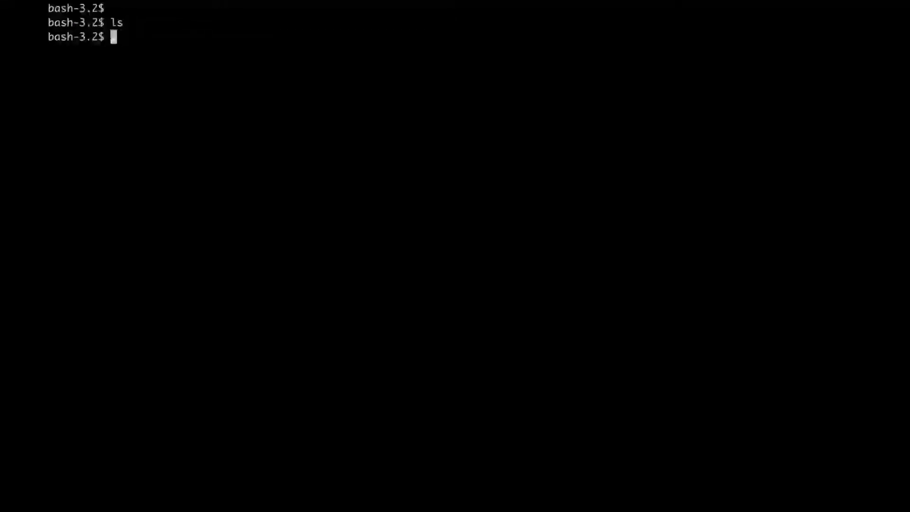
type("minikube status")
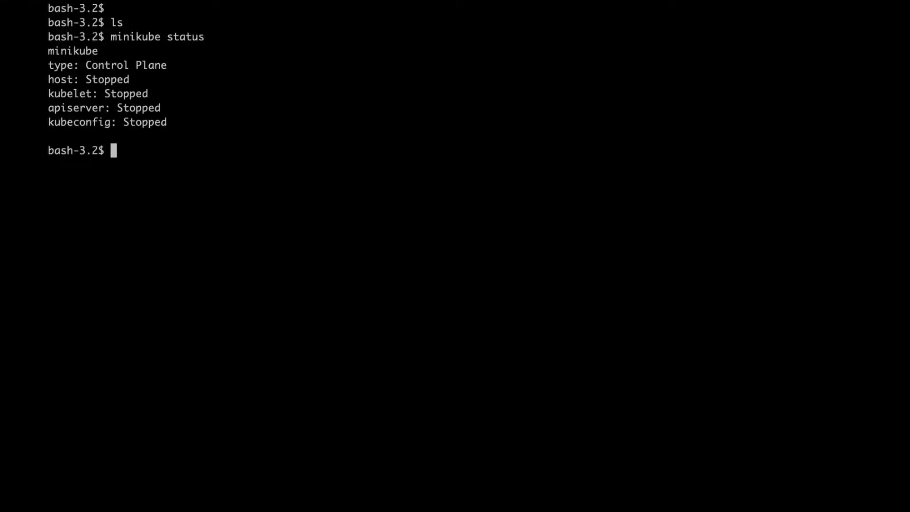
left_click_drag(49, 51, 174, 80)
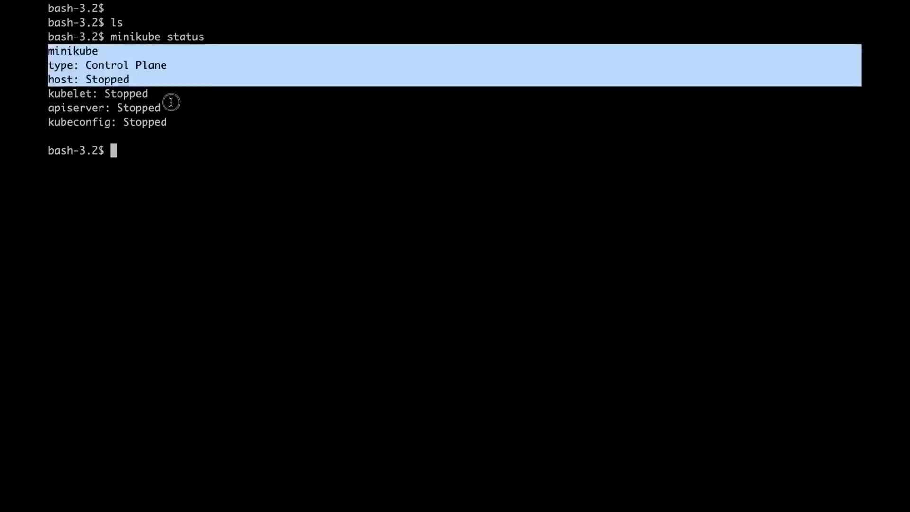
type("minikube status")
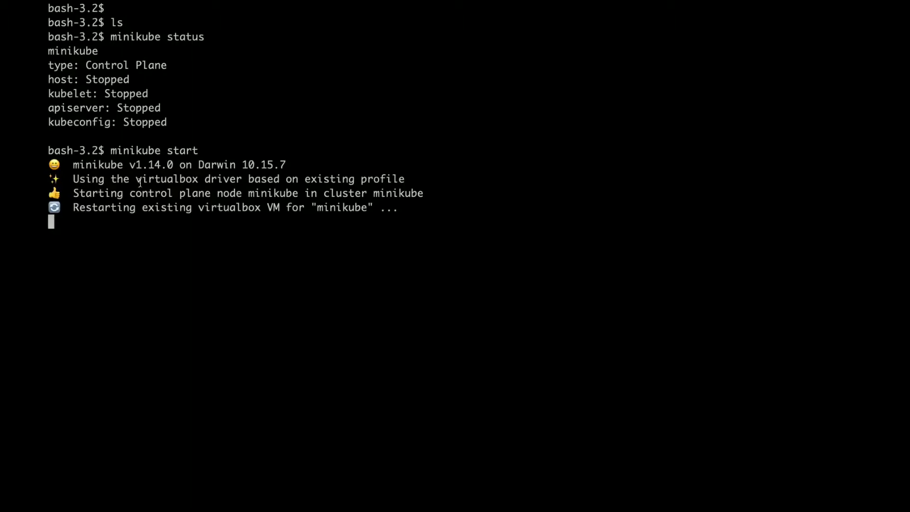
- Restart the existing VirtualBox Minikube VM, then recheck status showing host, kubelet and apiserver Running
double_click(165, 179)
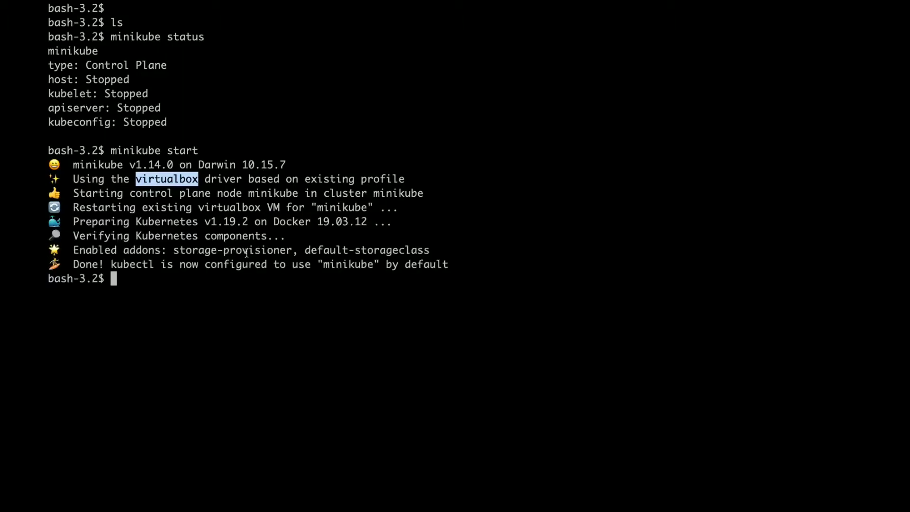
mouse_move(215, 271)
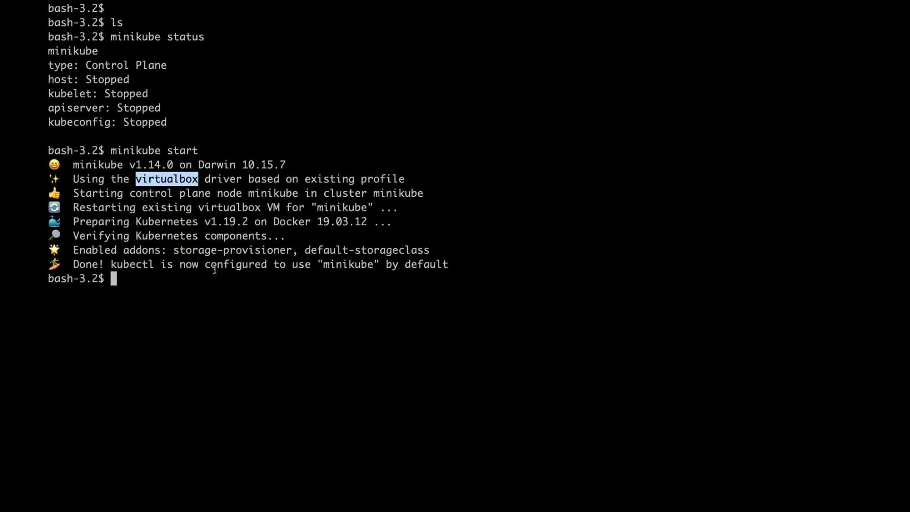
type("m")
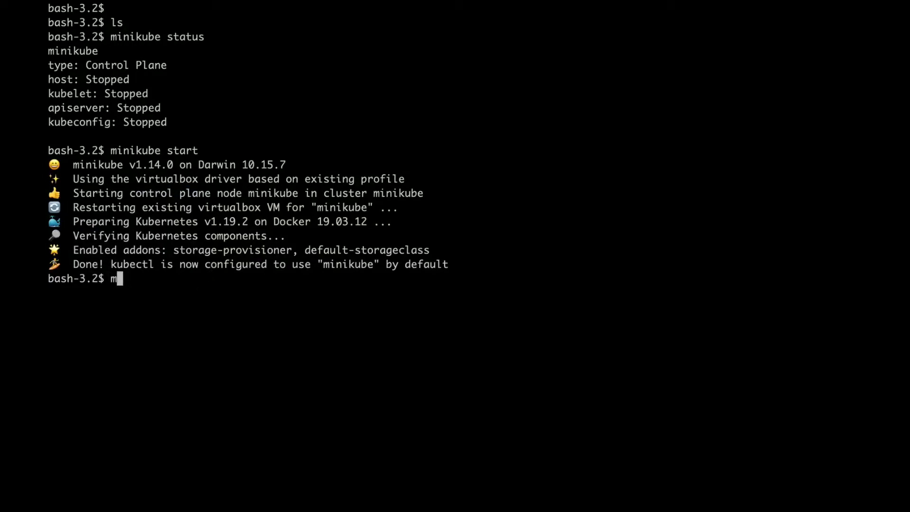
type("ini")
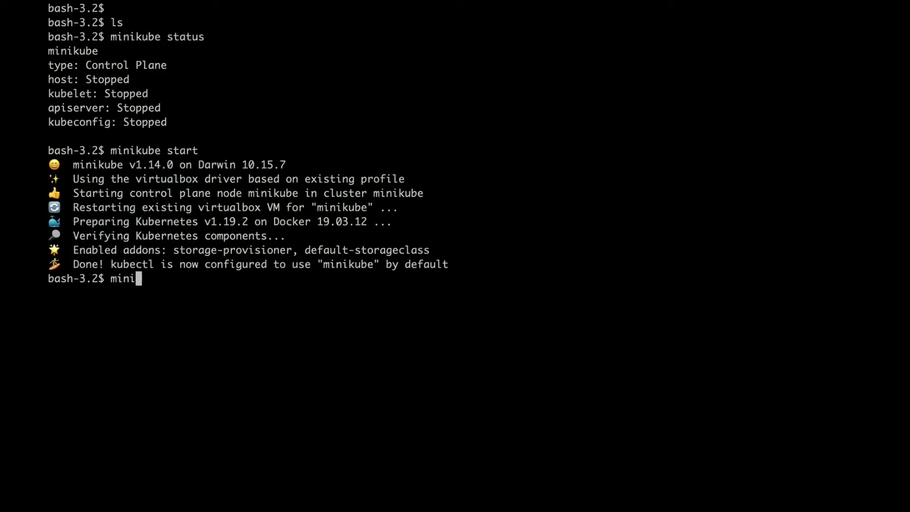
type("kube status")
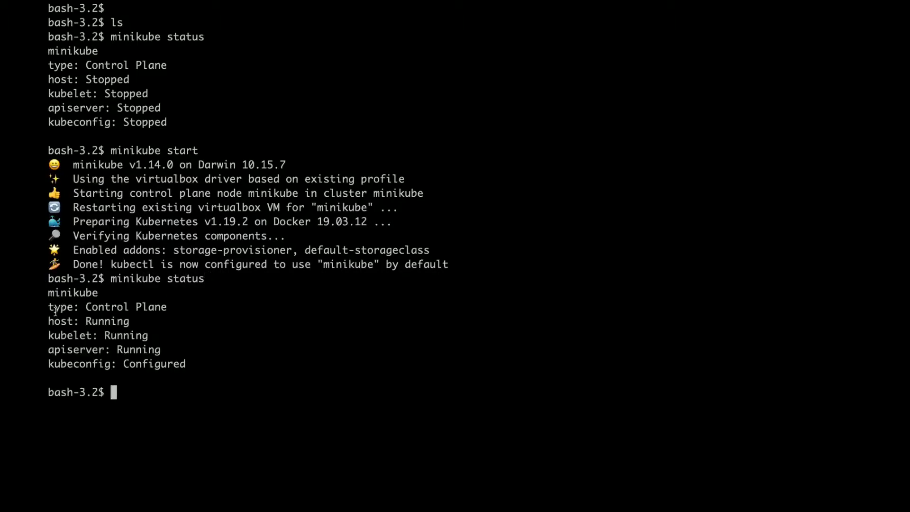
left_click_drag(52, 307, 195, 365)
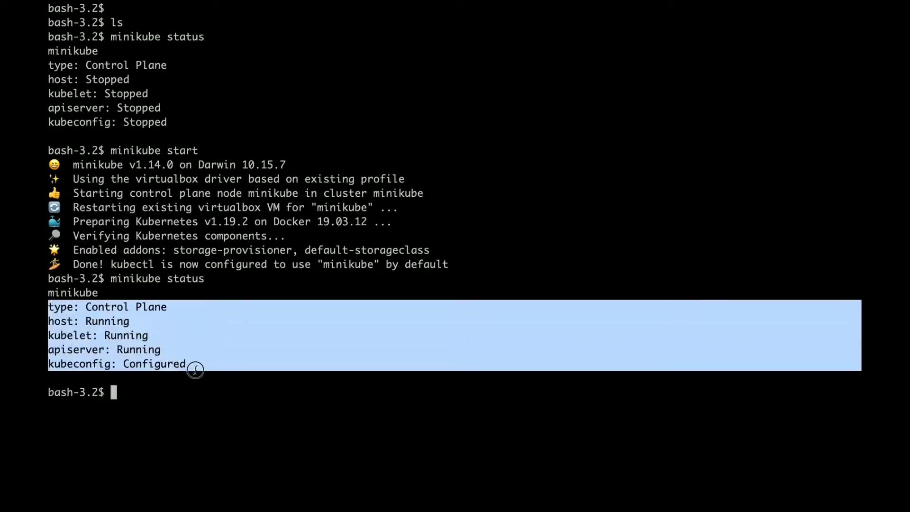
left_click(195, 369)
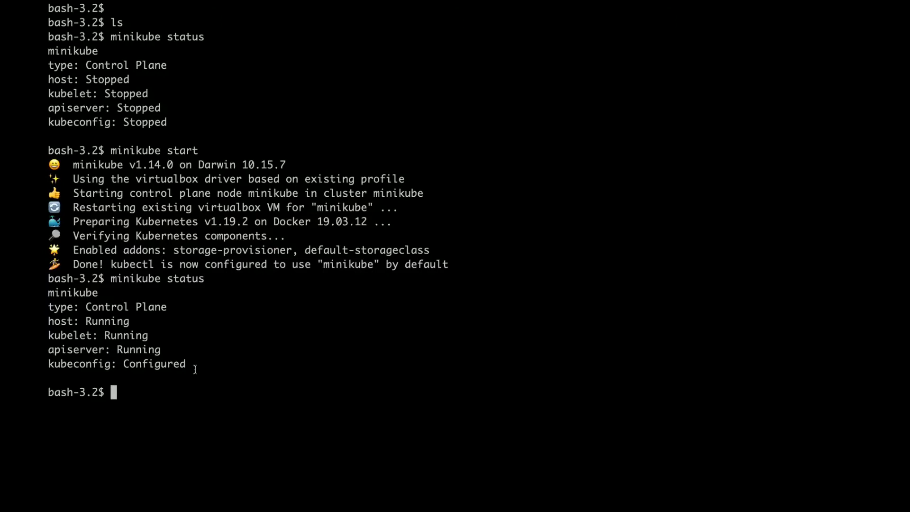
- Run kubectl get nodes, showing the minikube node Ready with the master role on v1.19.2
type("kub")
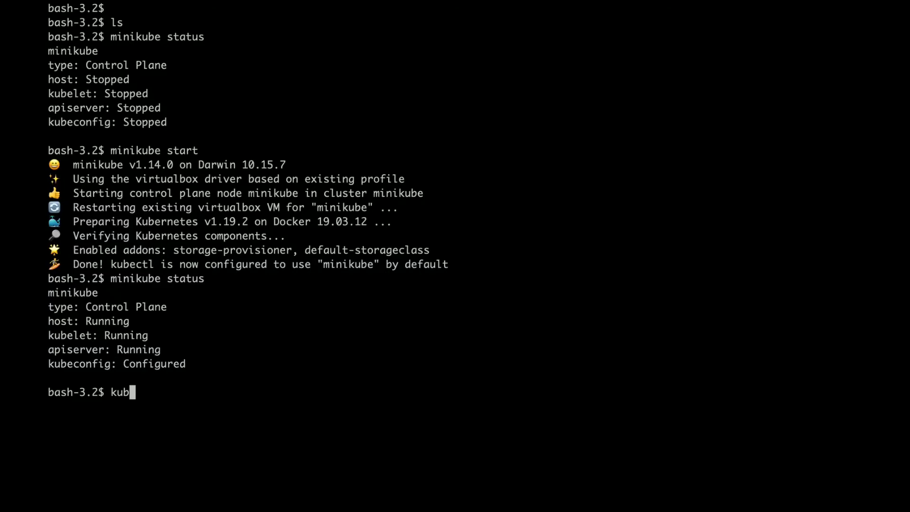
type("ect")
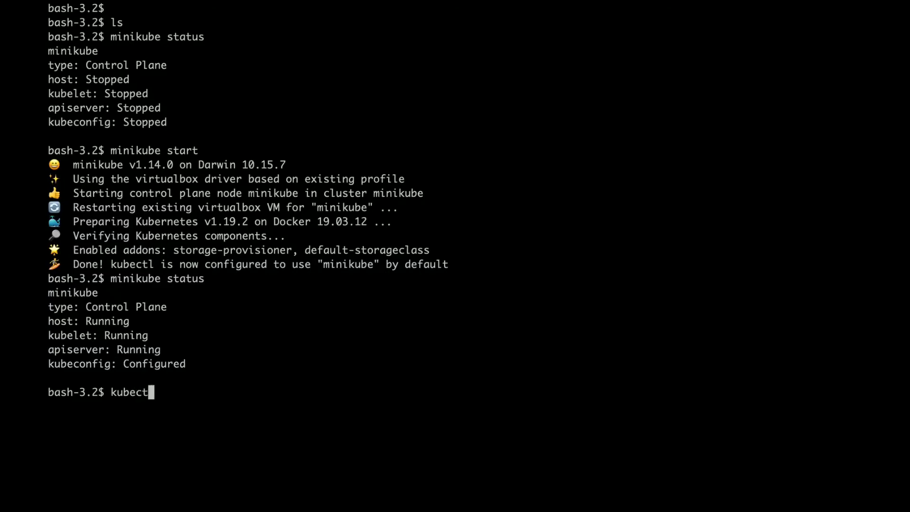
type("l get")
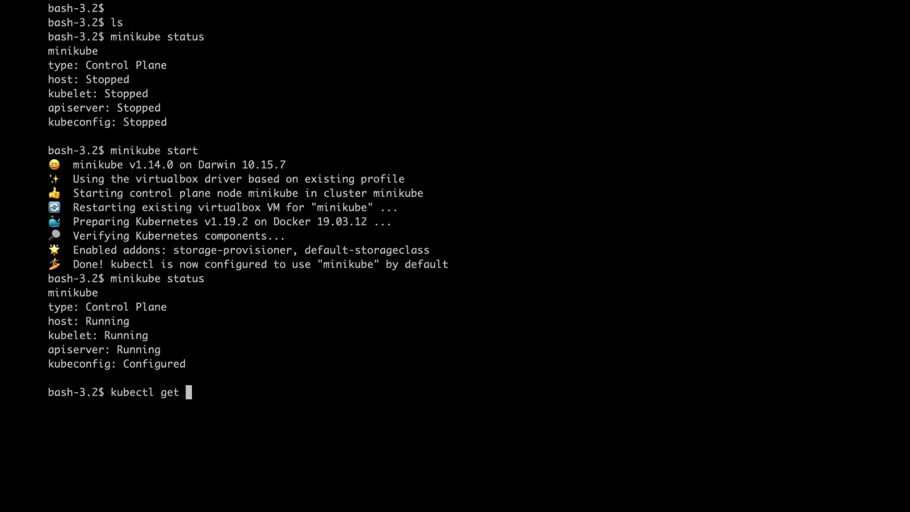
type("nodes")
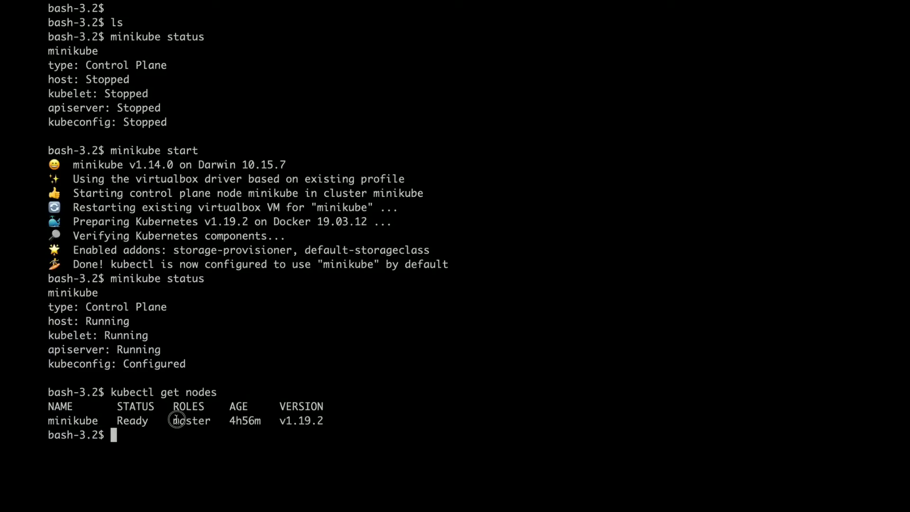
double_click(192, 421)
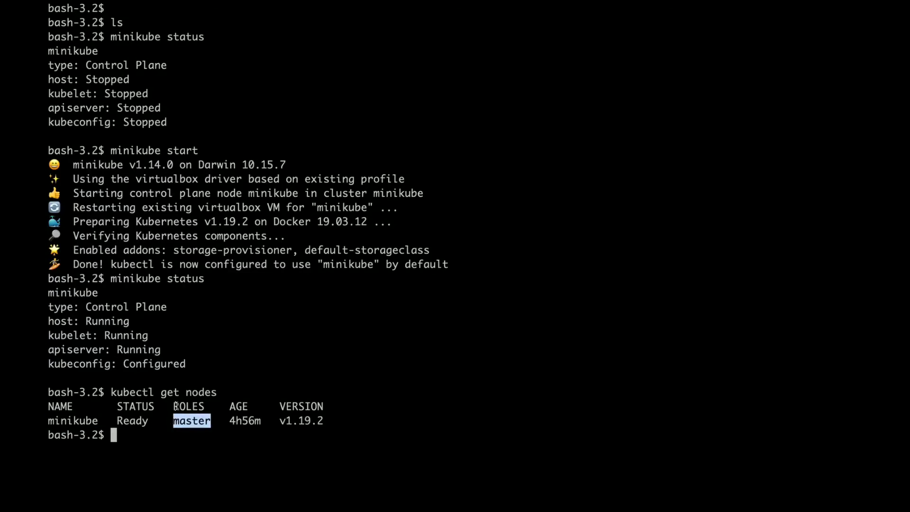
mouse_move(243, 314)
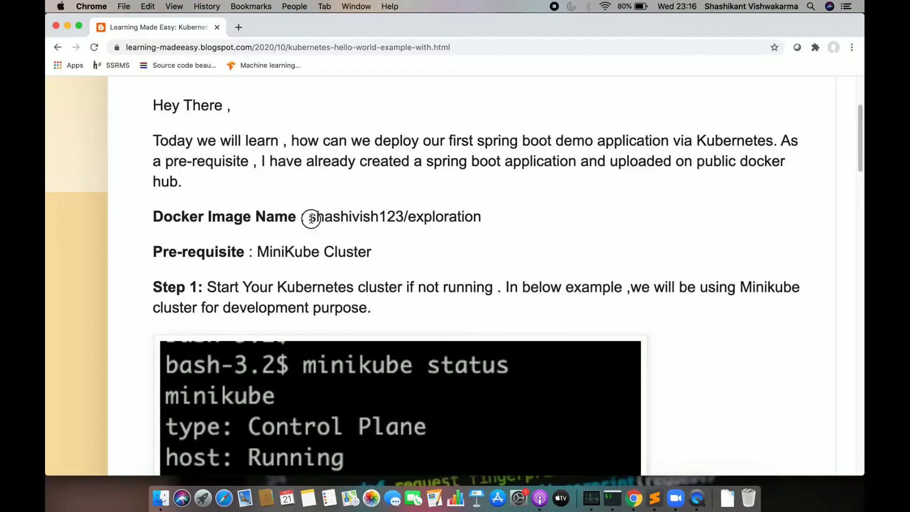
- Scroll the tutorial past the minikube status screenshot to Step 2's create namespace casdemo command
double_click(444, 217)
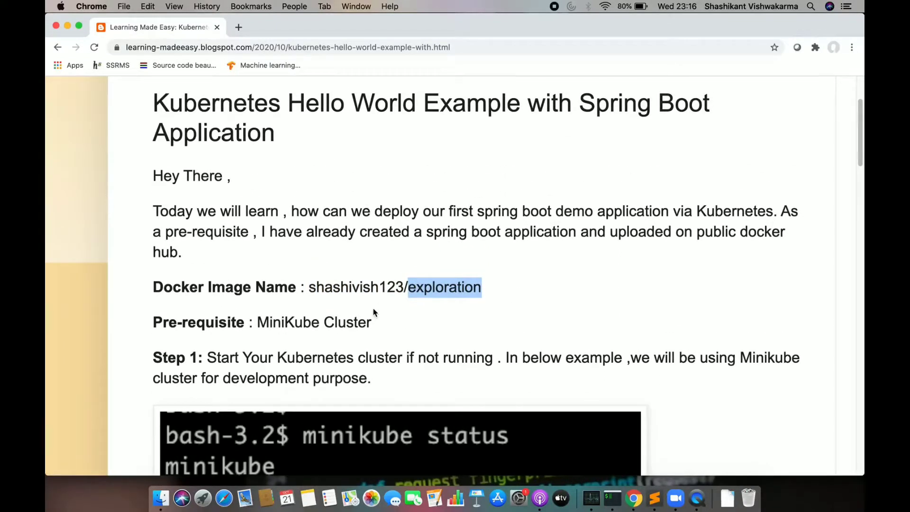
scroll("down", 3)
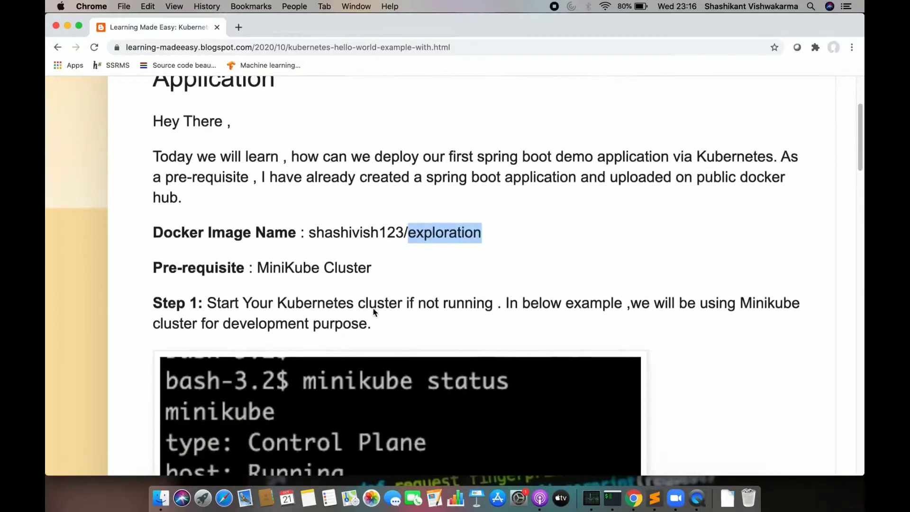
mouse_move(373, 308)
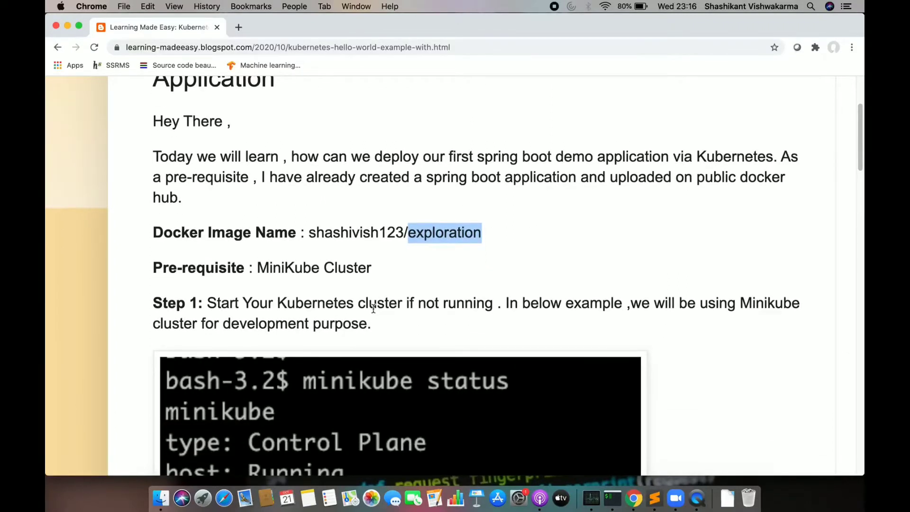
scroll("down", 3)
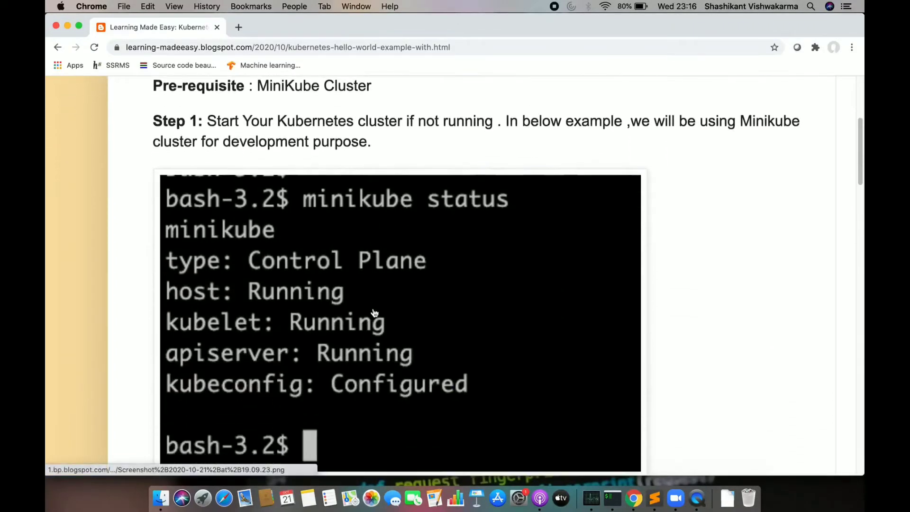
scroll("down", 3)
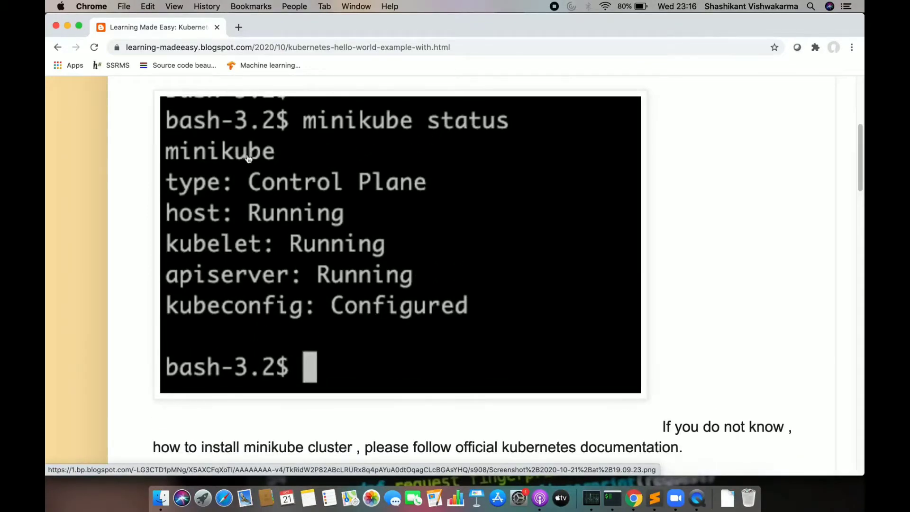
scroll("down", 3)
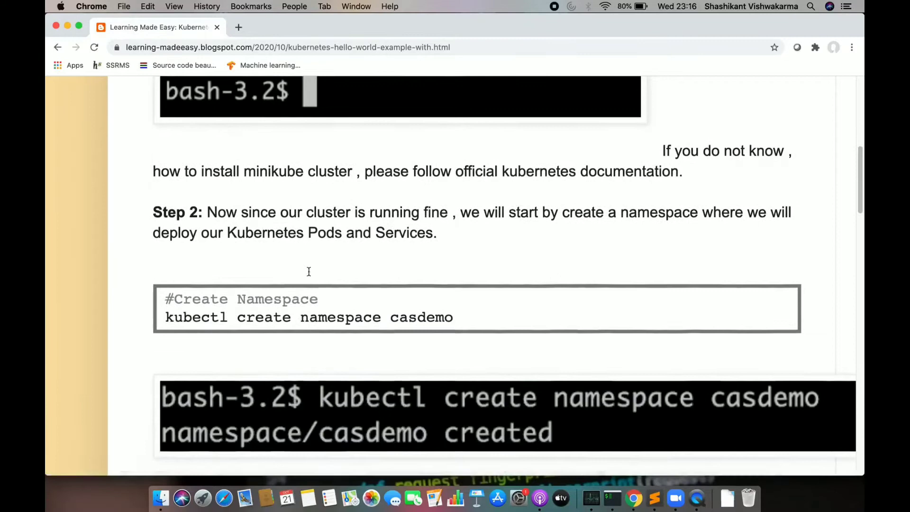
scroll("down", 3)
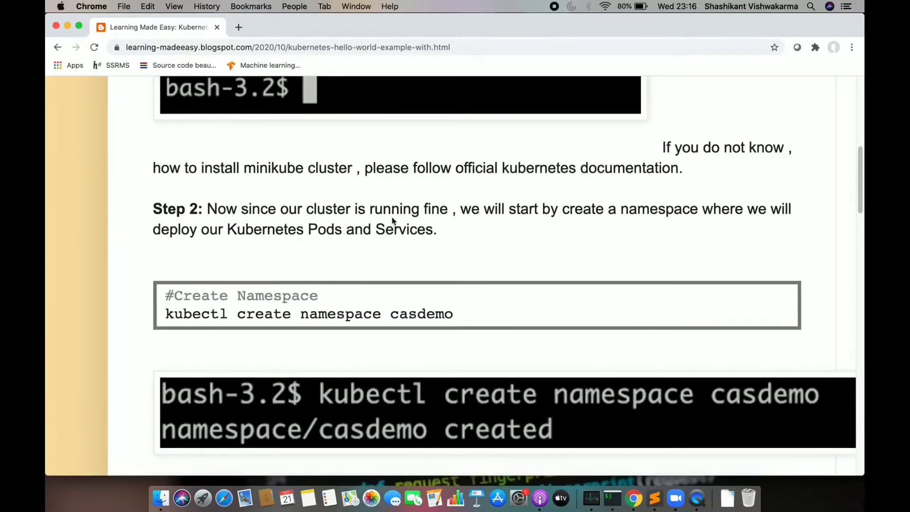
scroll("down", 3)
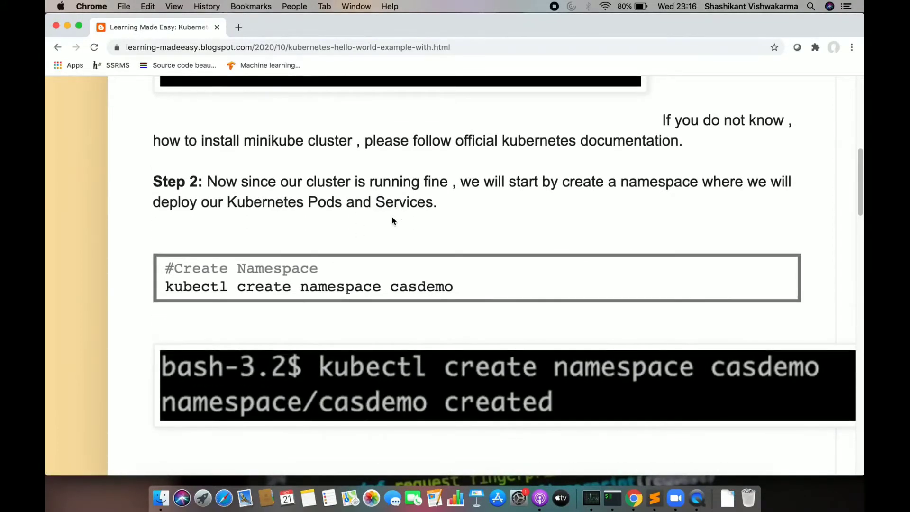
left_click_drag(363, 287, 453, 286)
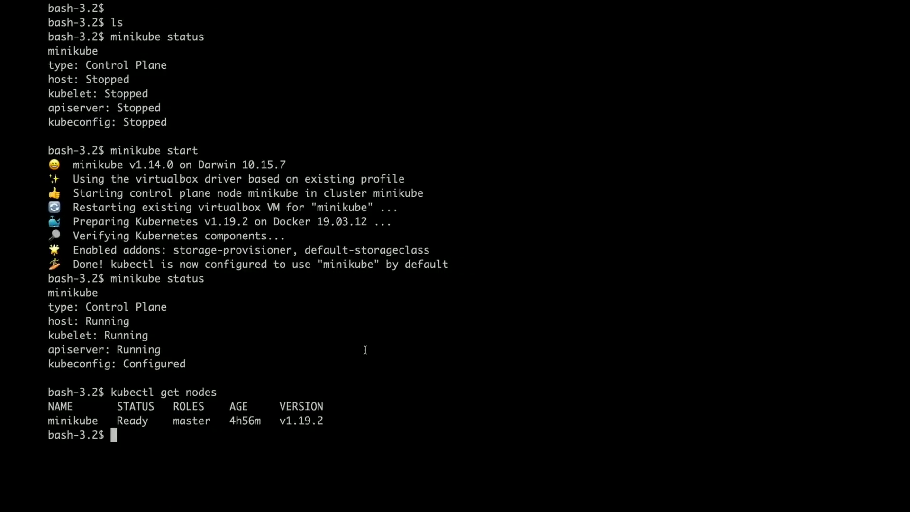
- Run kubectl create namespace casdemo and confirm the namespace was created
type("kubectl create namespace casdemo")
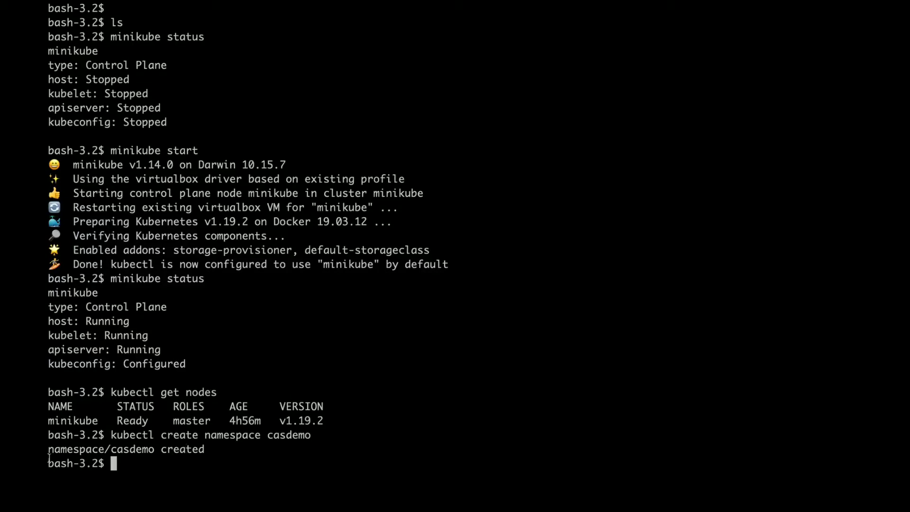
double_click(100, 449)
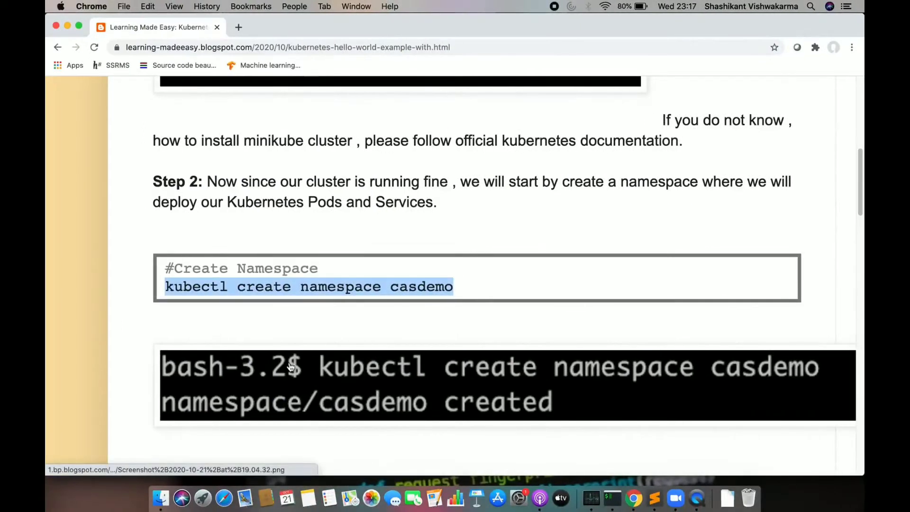
- Scroll the blog down to Step 3's 'Create Manifest Files' code block
scroll("down", 3)
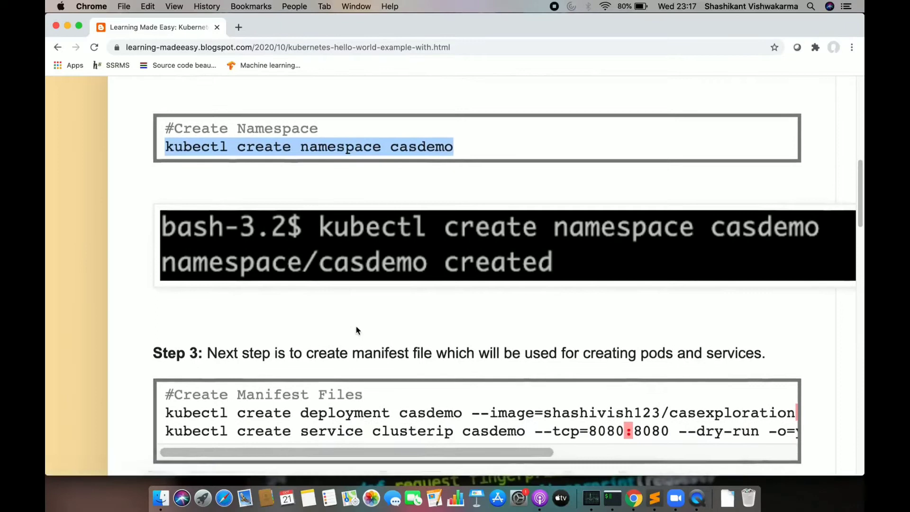
scroll("down", 3)
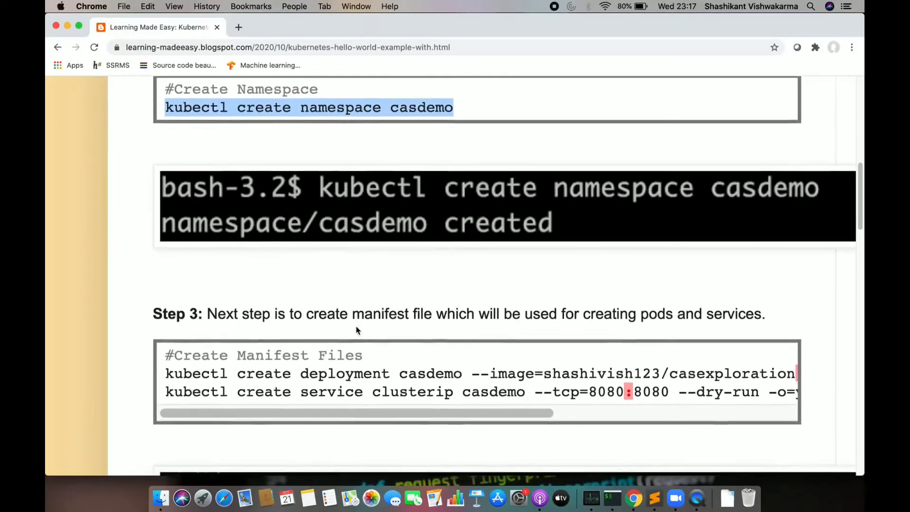
double_click(360, 314)
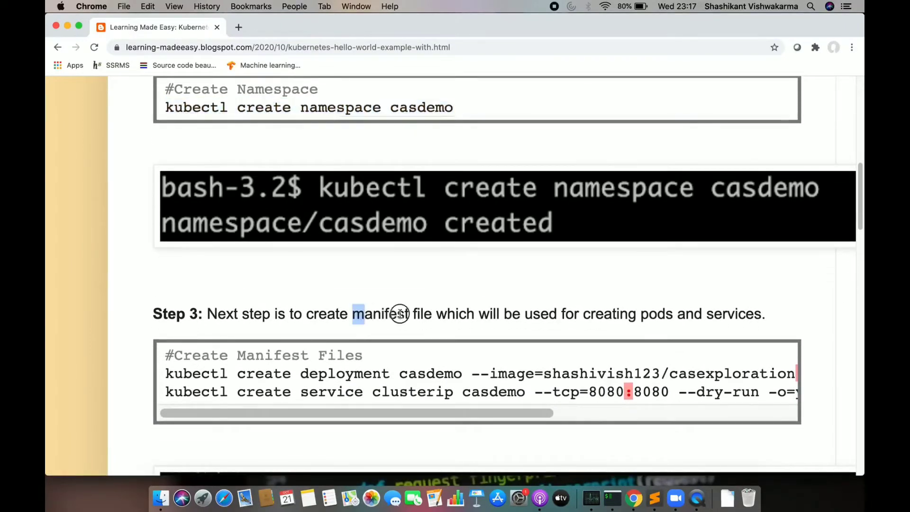
scroll("down", 3)
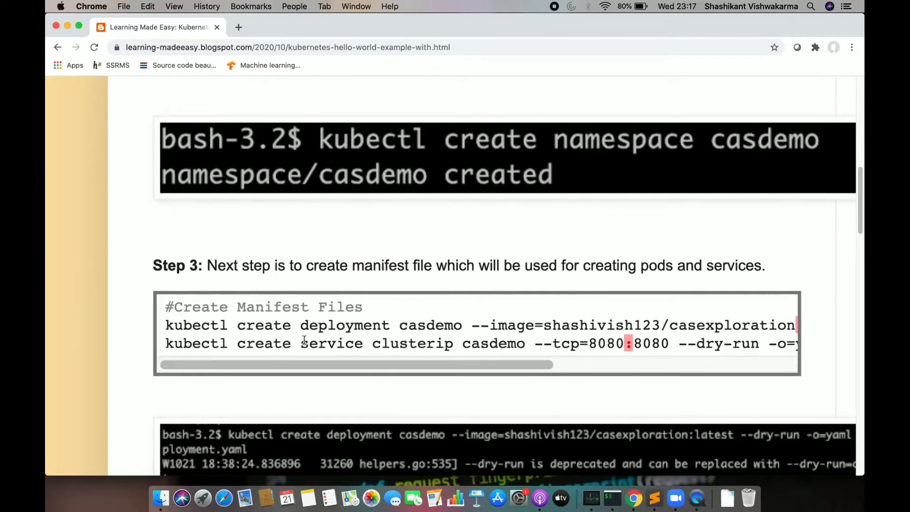
double_click(344, 325)
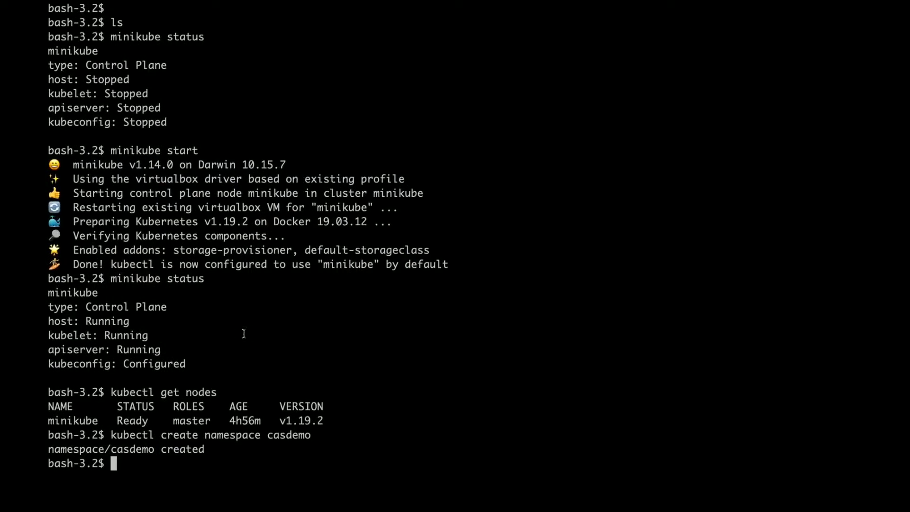
- Dry-run the casdemo deployment from shashivish123/casexploration:latest into deployment.yaml and review it in vim
type("kubectl create deployment casdemo --image=shashivish123/casexploration:latest --dry-run -o=yaml > deployment.yaml")
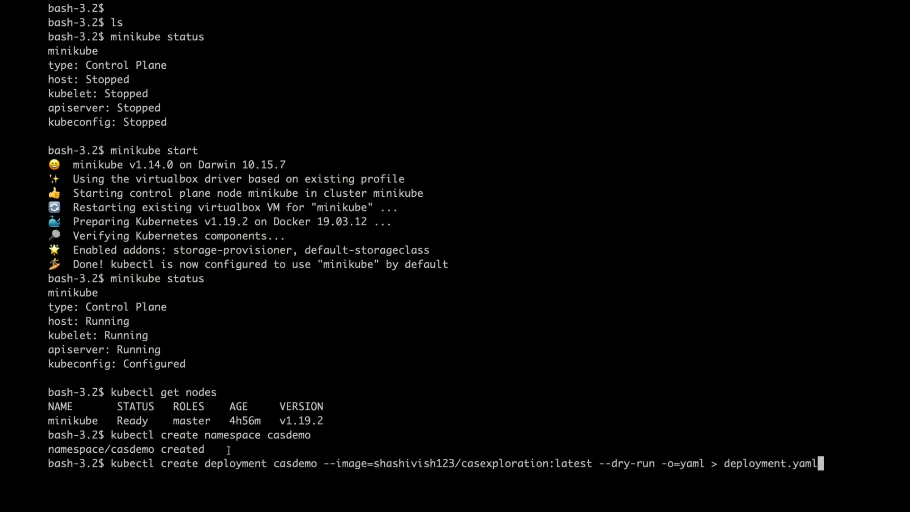
double_click(295, 464)
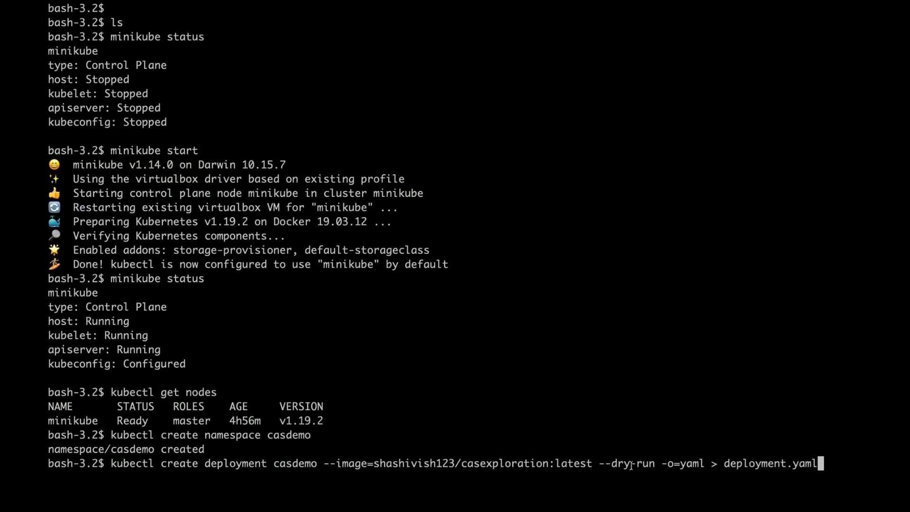
double_click(624, 463)
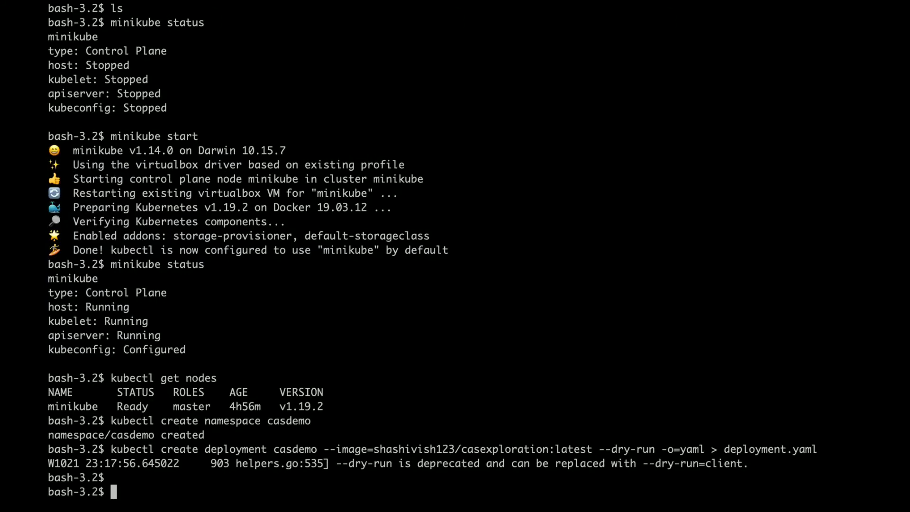
type("vim")
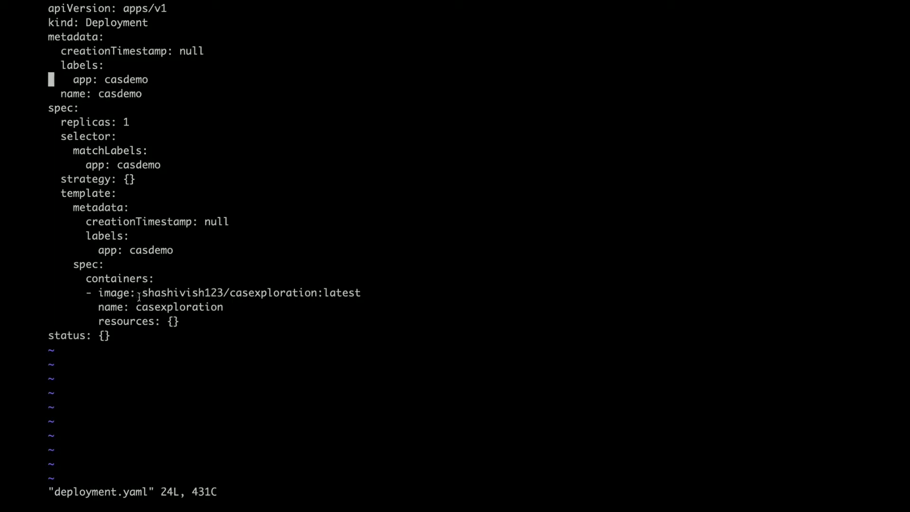
double_click(229, 293)
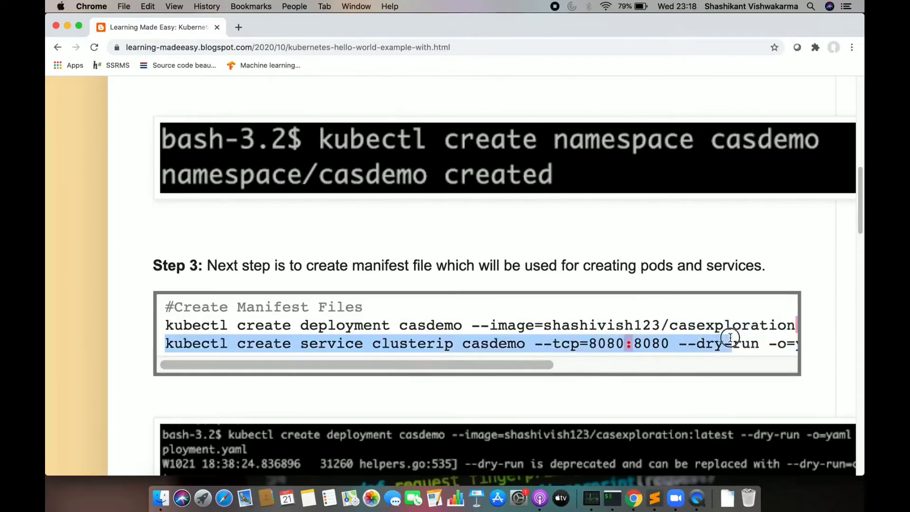
- Generate service.yaml for a casdemo ClusterIP service with --tcp=8080:8080 via dry-run
scroll("right", 3)
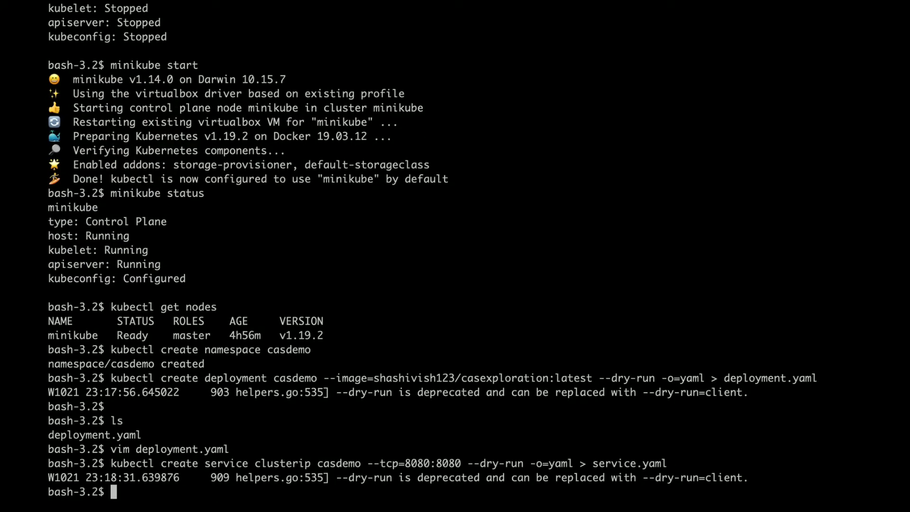
type("l")
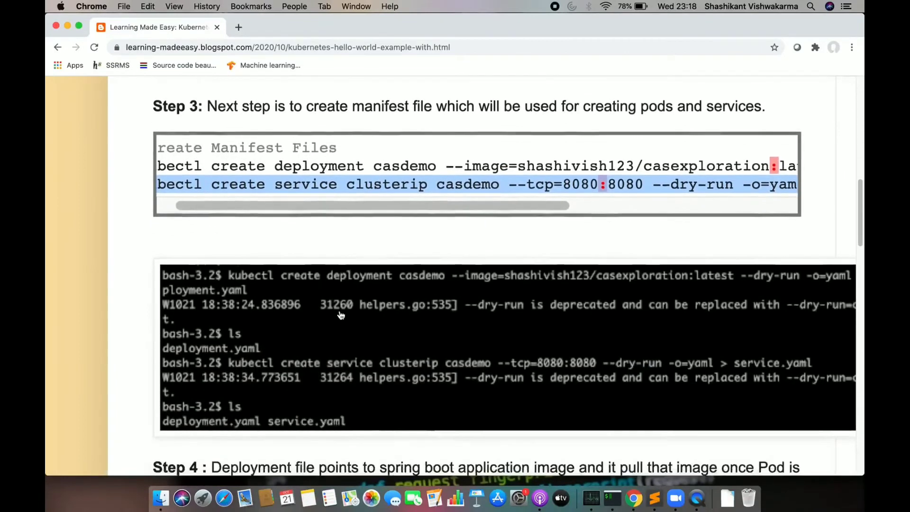
- Scroll to Step 4 and select the kubectl create -f commands for the manifests
scroll("down", 3)
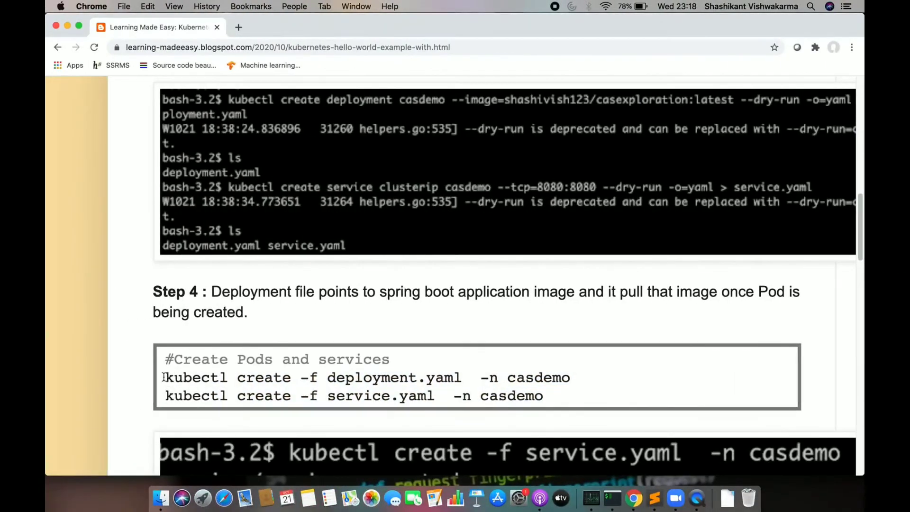
left_click_drag(165, 378, 571, 378)
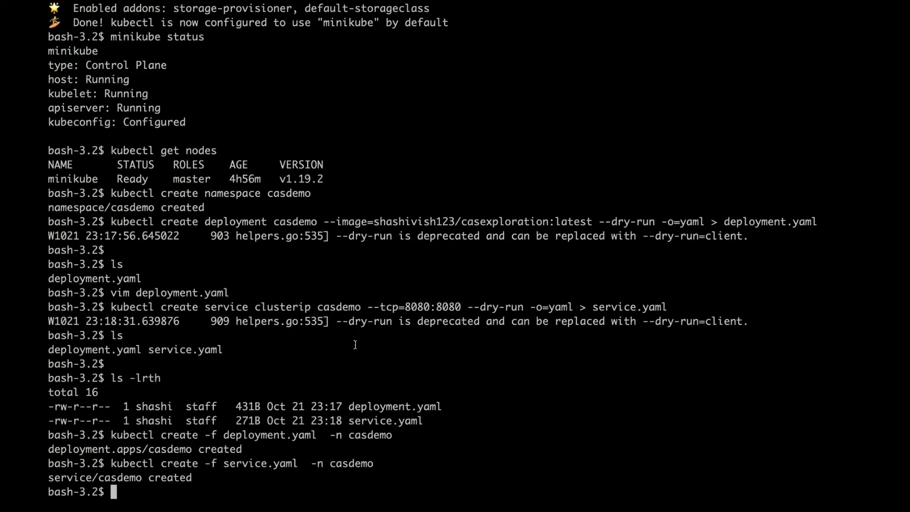
- Run kubectl get all -n casdemo and highlight the casdemo pod's Running status and name
type("kubectl")
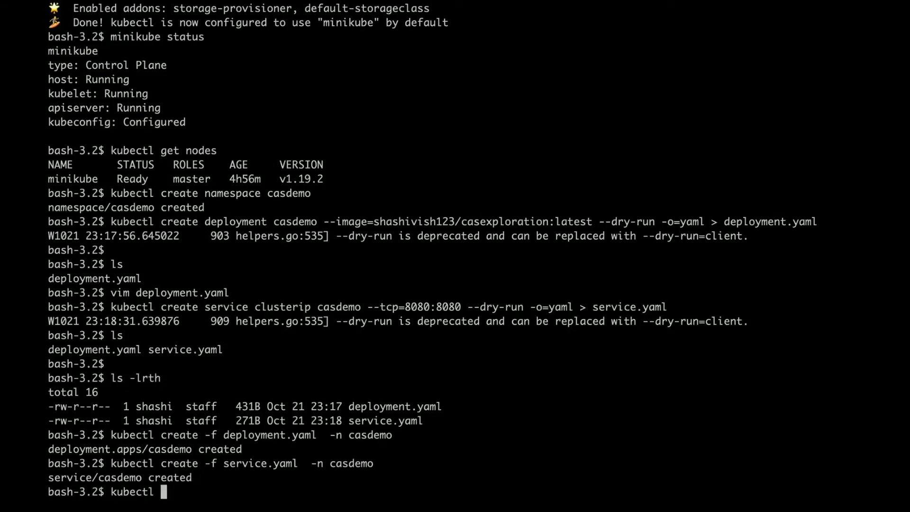
type("get")
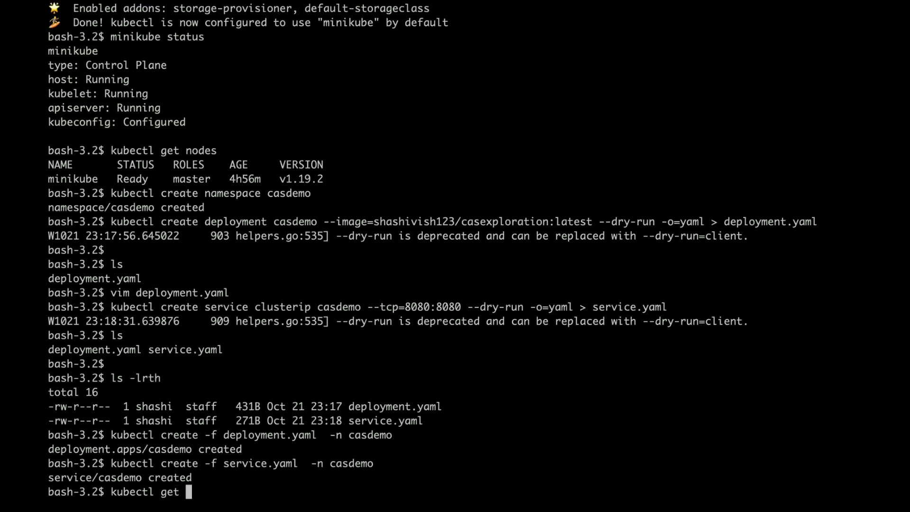
type("all -")
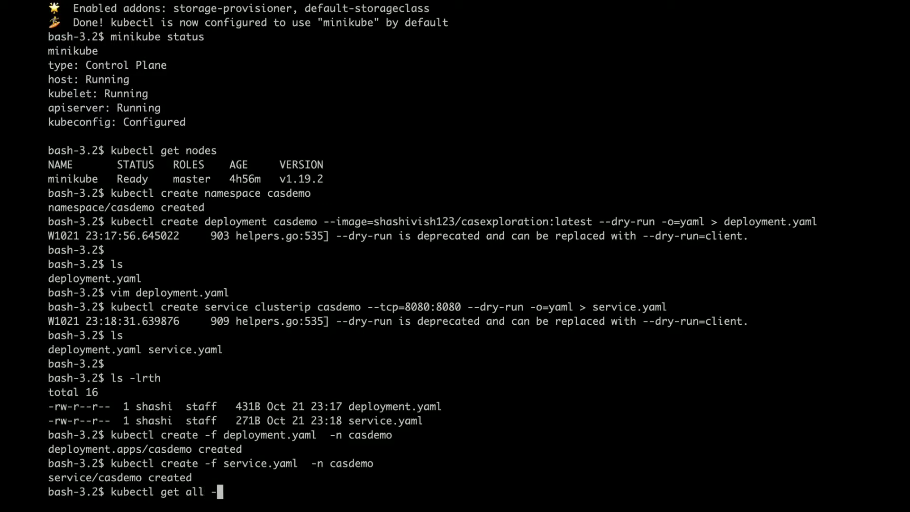
type("n case")
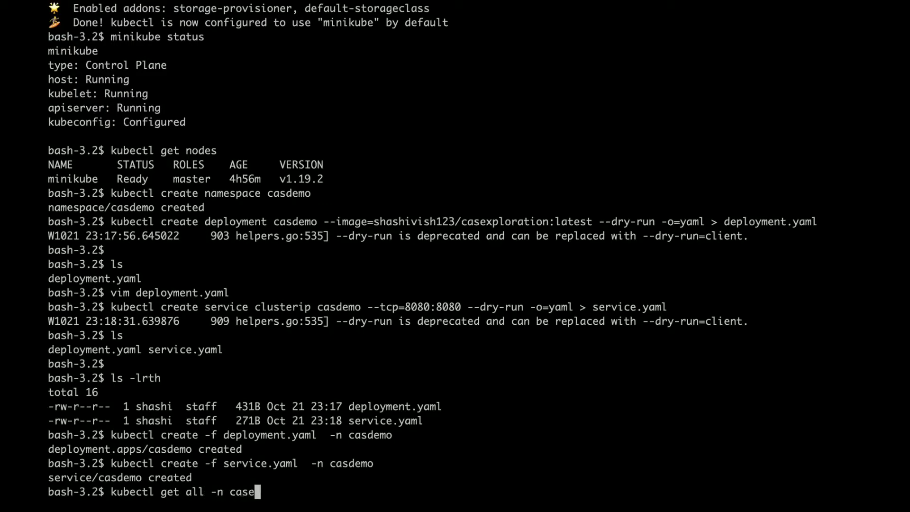
type("demo")
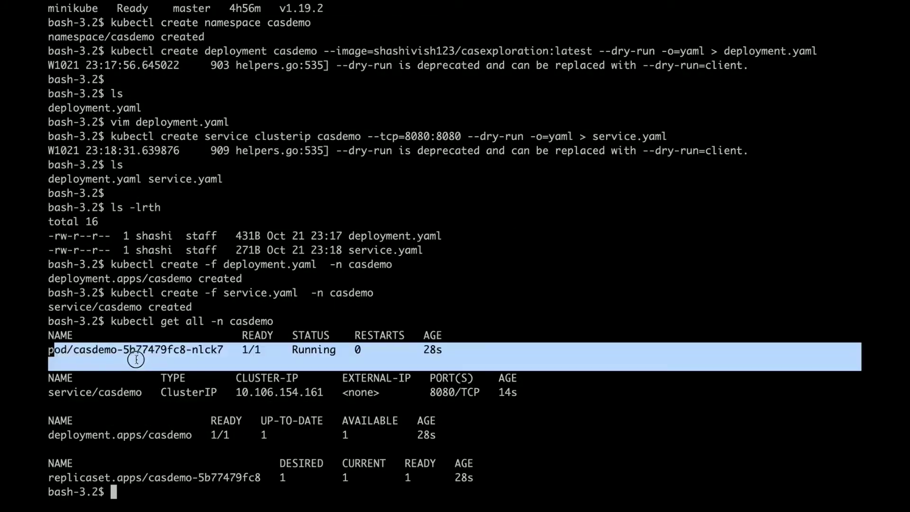
double_click(310, 336)
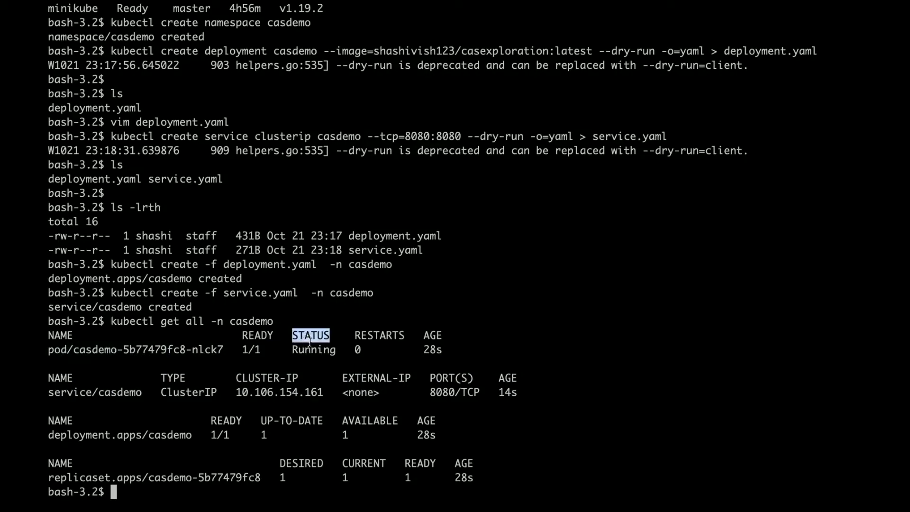
double_click(95, 393)
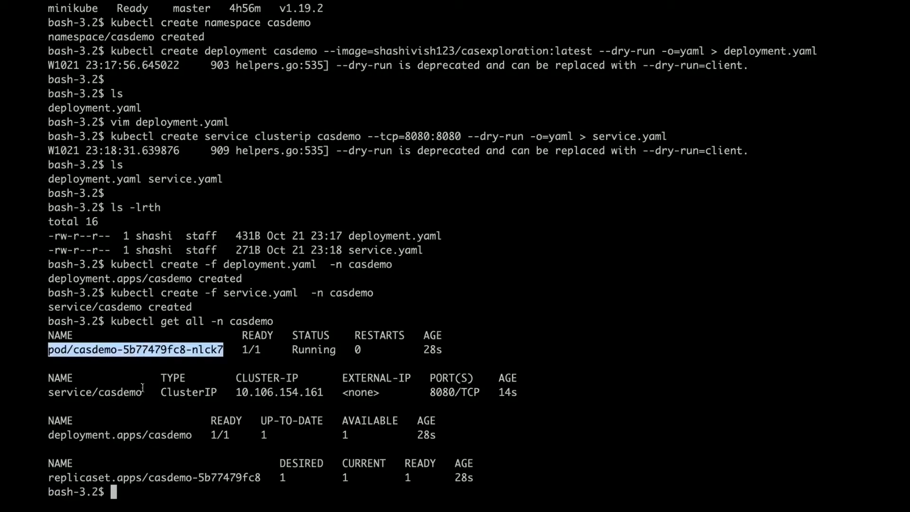
- Show logs for pod casdemo-5b77479fc8-nlck7 in namespace casdemo, confirming startup on 8080, then clear
type("kubectl logs pod/casdemo-5b77479fc8-nlck7")
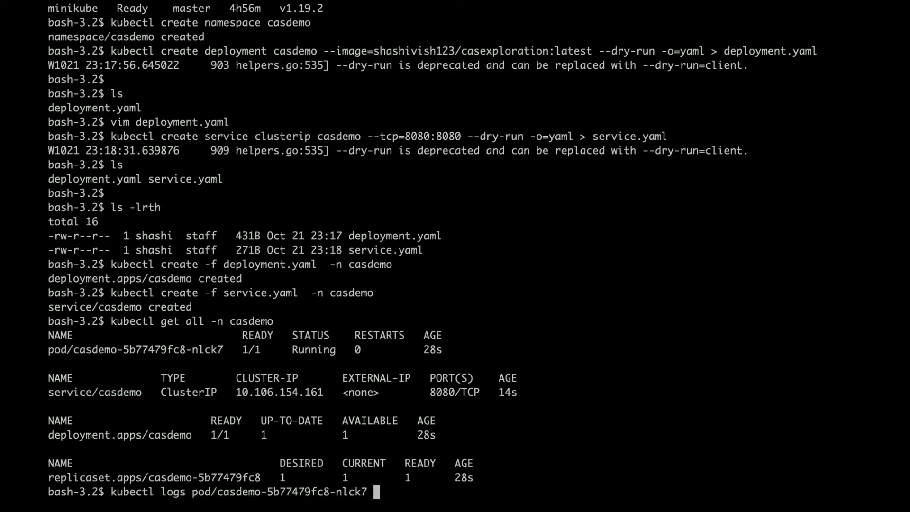
type("-n")
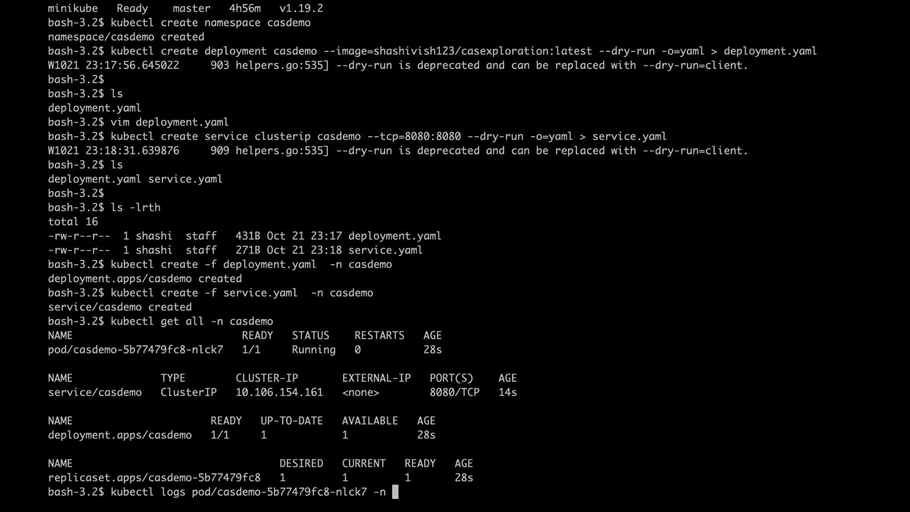
type("casedemo")
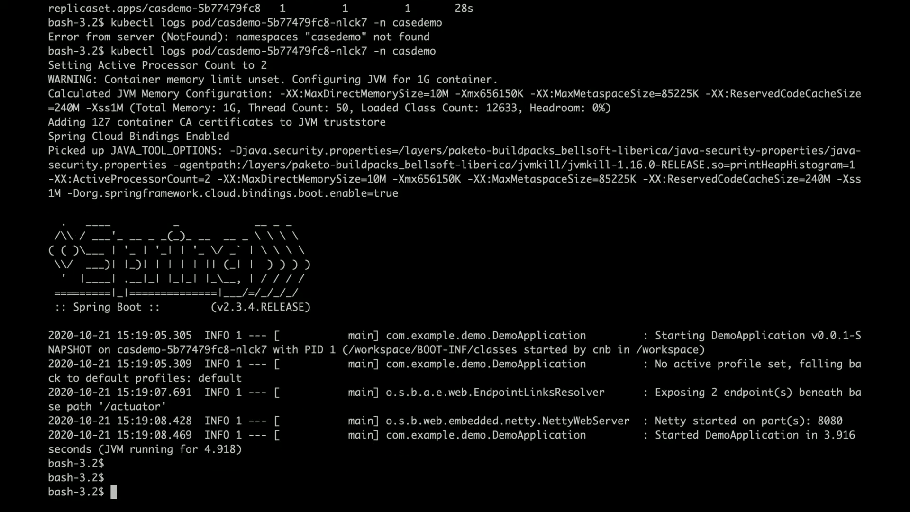
type("clear")
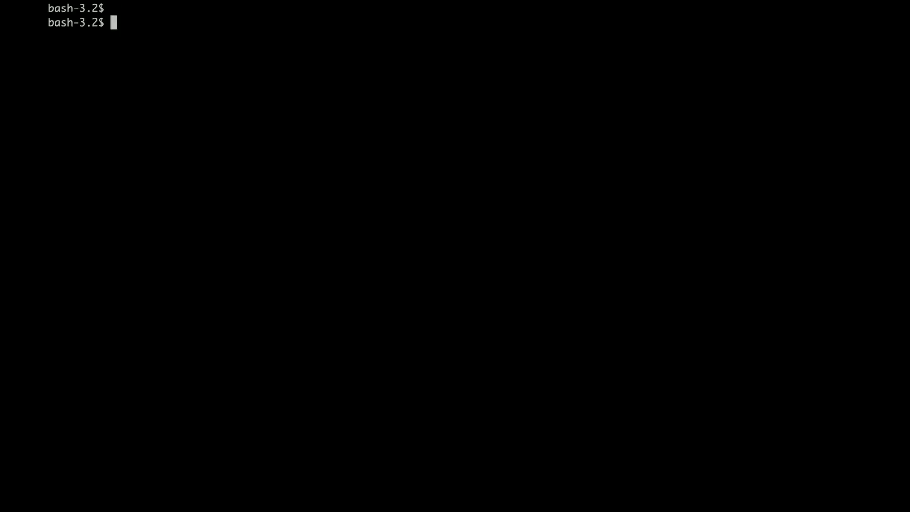
- Run kubectl get all -n casdemo to confirm the Running pod and ClusterIP service on 8080
type("kubectl")
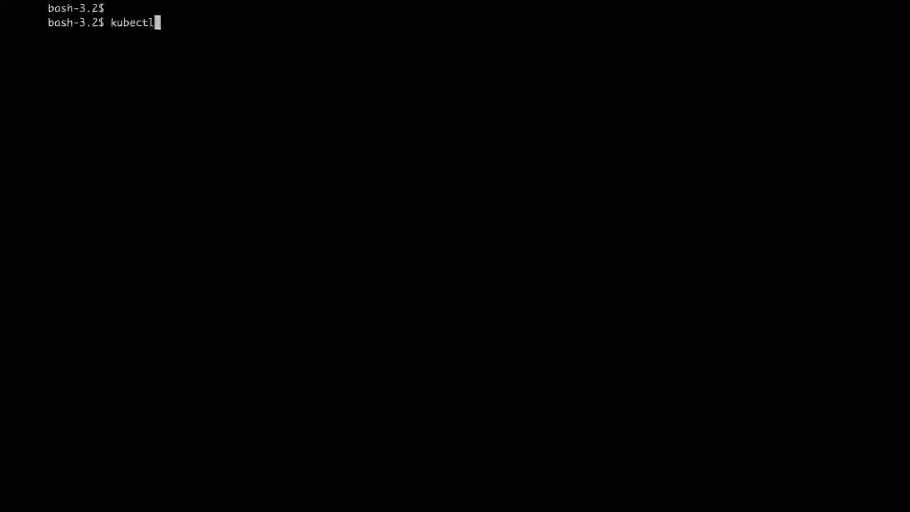
type("get all")
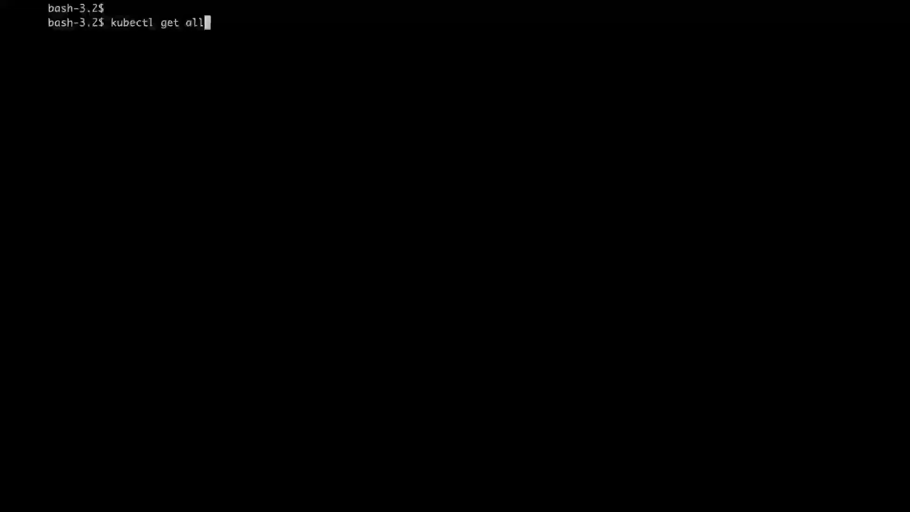
type("-n ca")
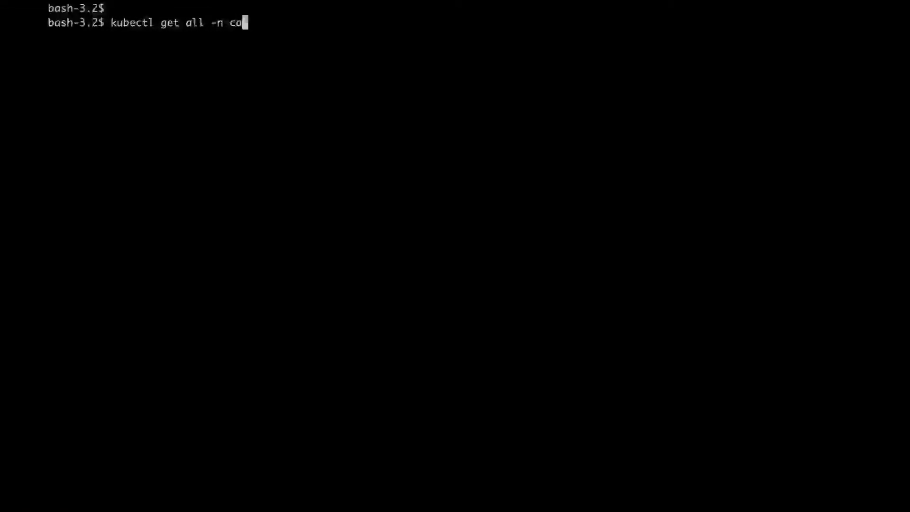
type("sdemo")
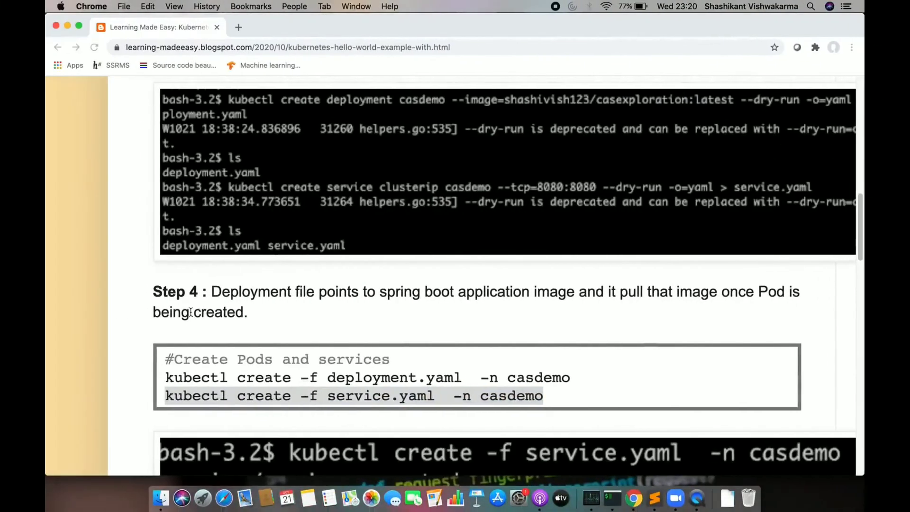
scroll("down", 3)
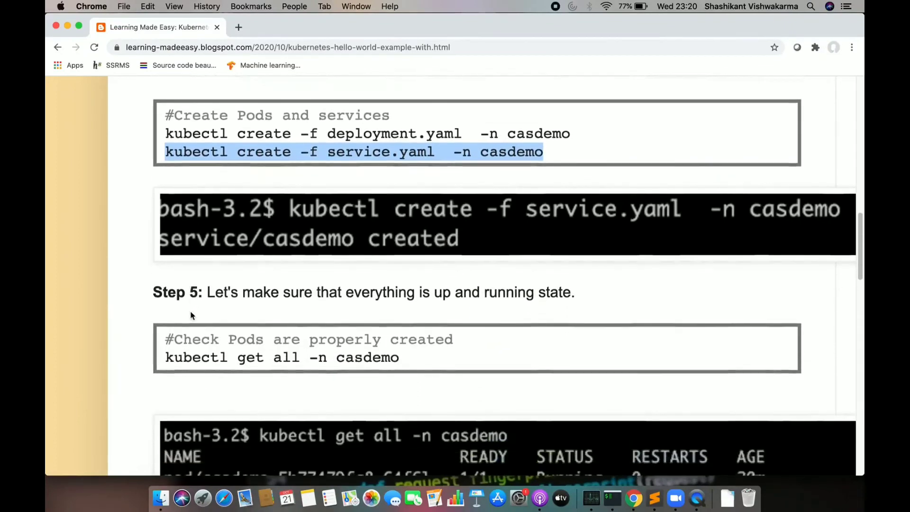
scroll("down", 3)
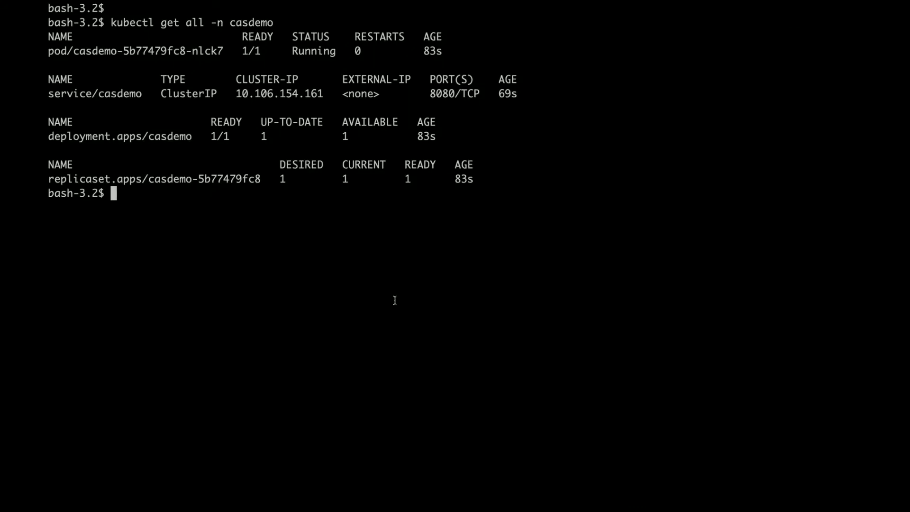
- Curl localhost:8080/actuator/health (refused), then port-forward service/casdemo 8080:8080 in namespace casdemo
type("curl")
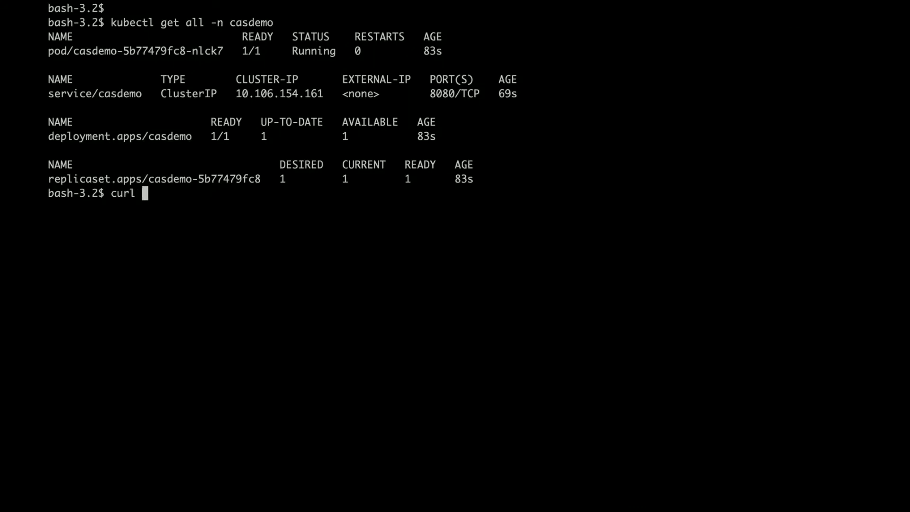
type("localhost:808")
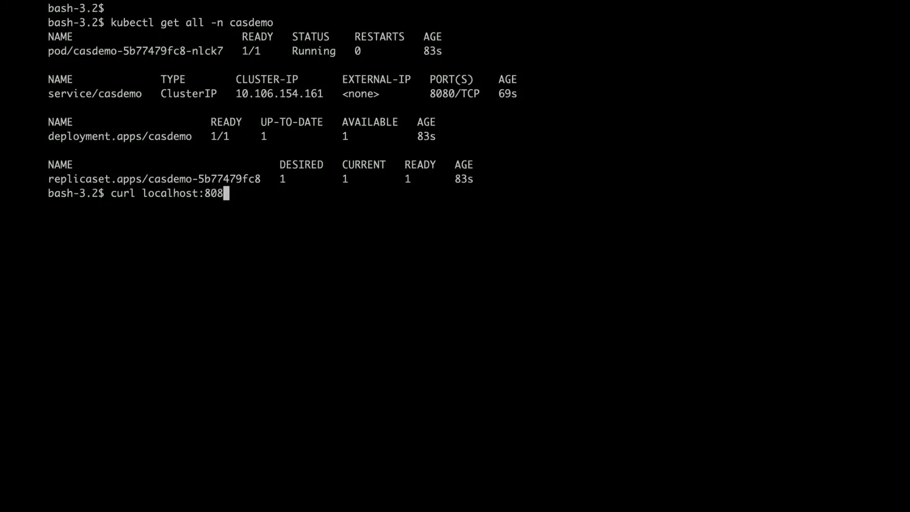
type("0/ac")
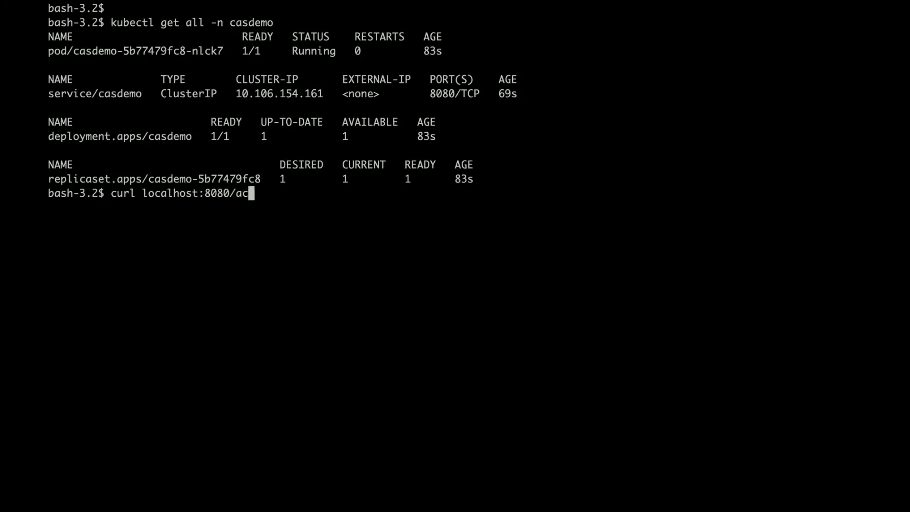
type("tuator/health")
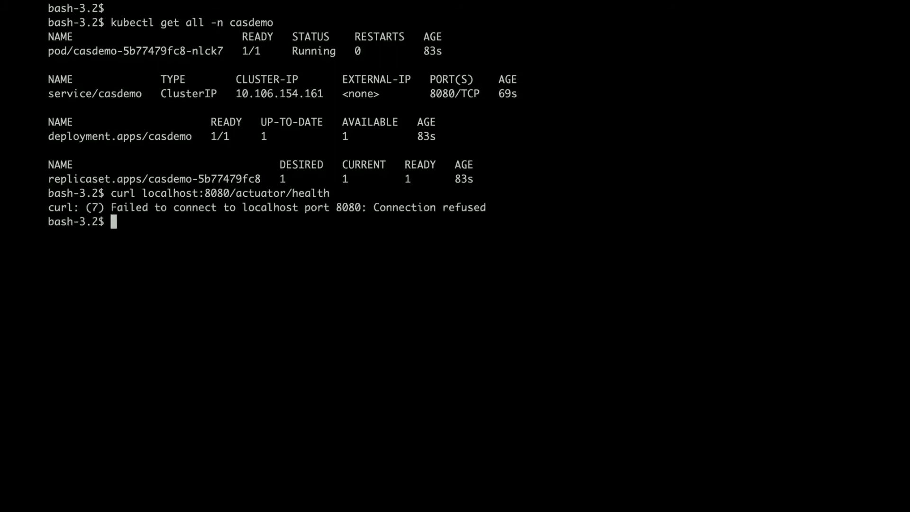
type("kubectl get all -n casdemo")
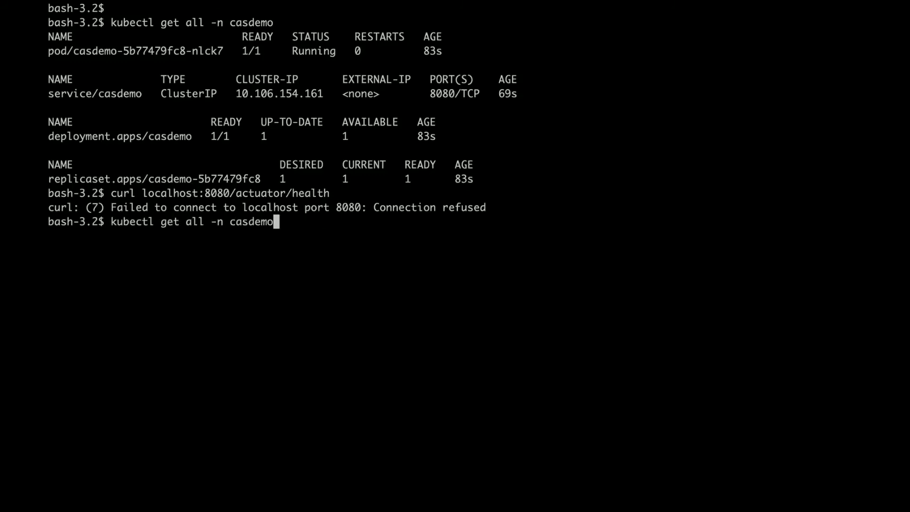
type("kubectl port-forward service/casdemo  8080:8080 -n casdemo")
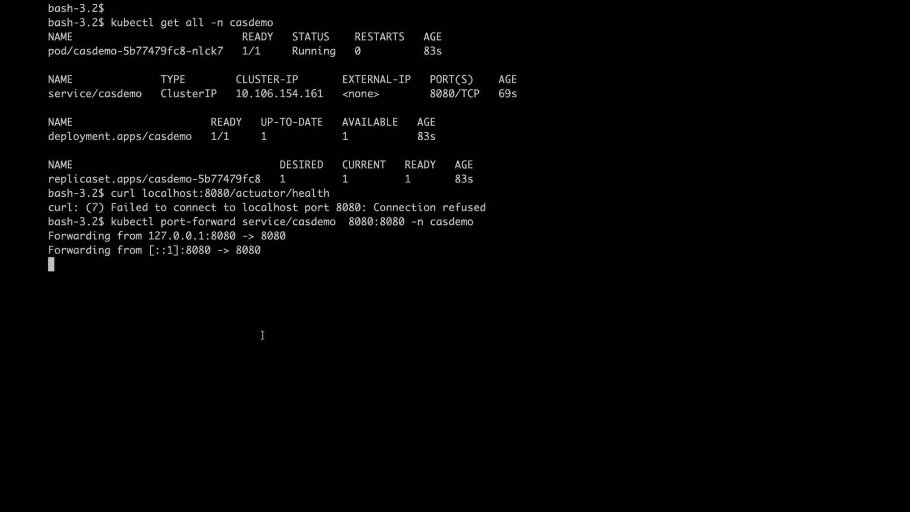
mouse_move(215, 232)
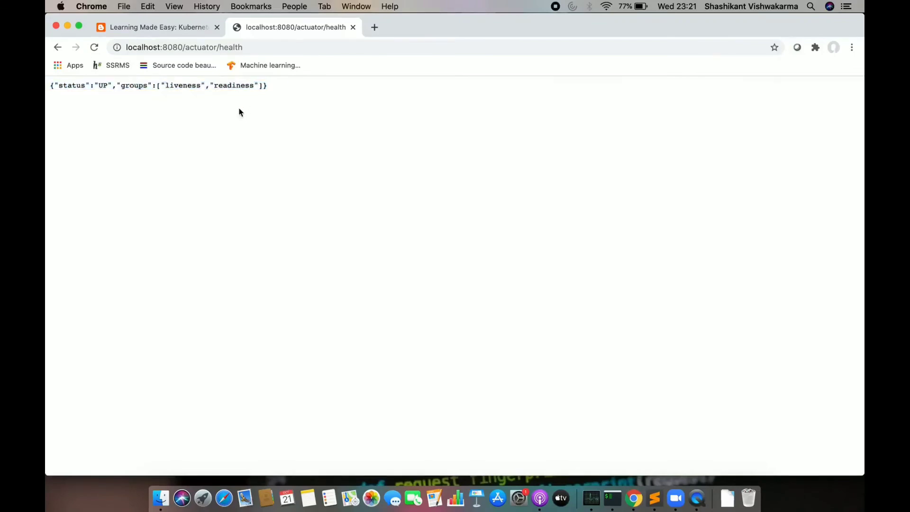
- Scroll the Learning Made Easy blog post to its final screenshot of the UP health output
left_click(157, 26)
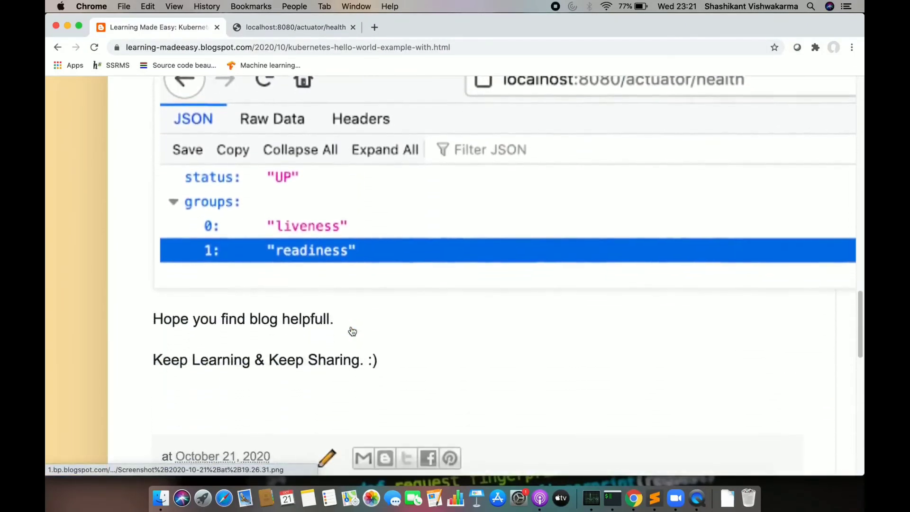
scroll("down", 3)
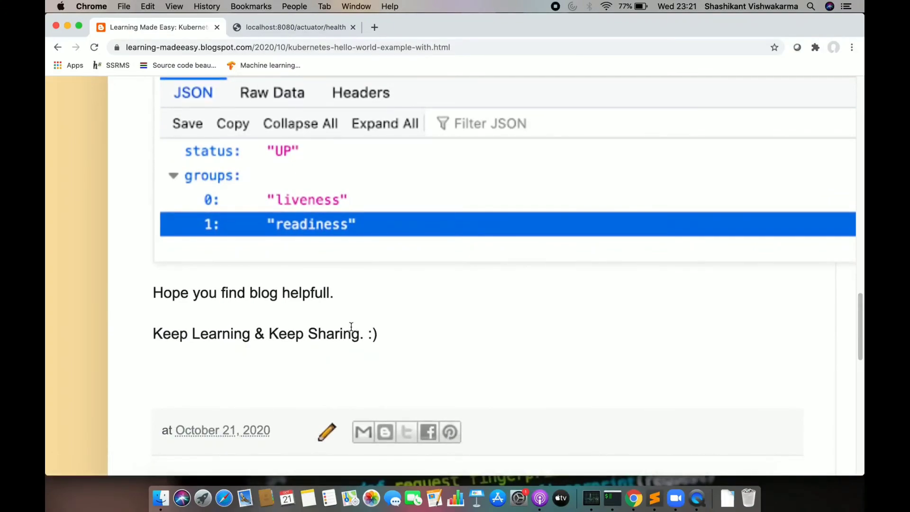